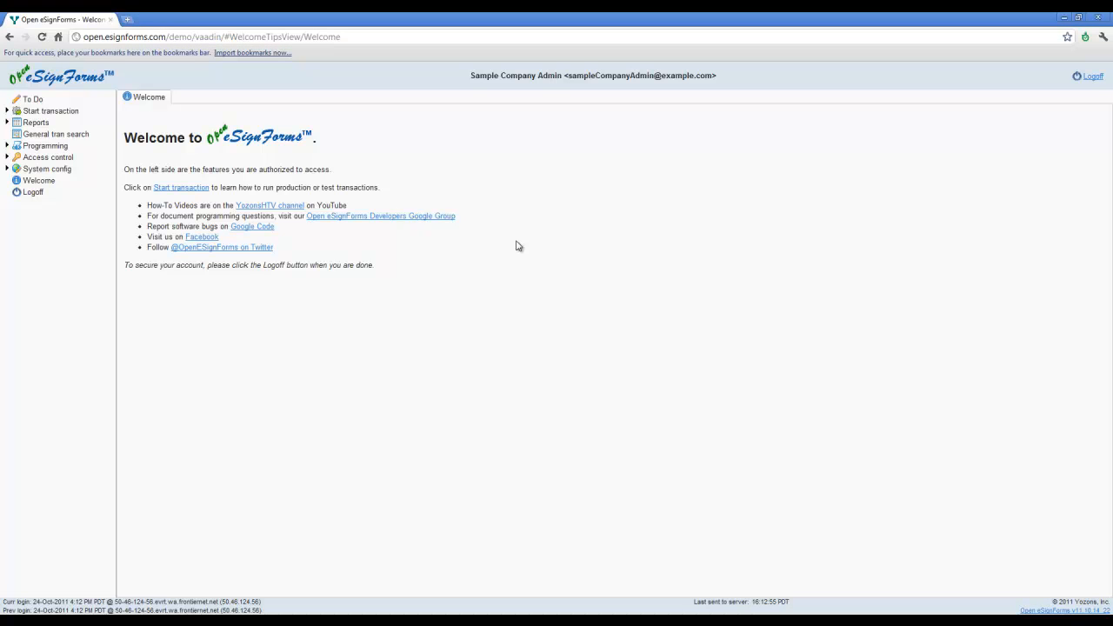
{"action": "mouse_move", "coordinate": [185, 183]}
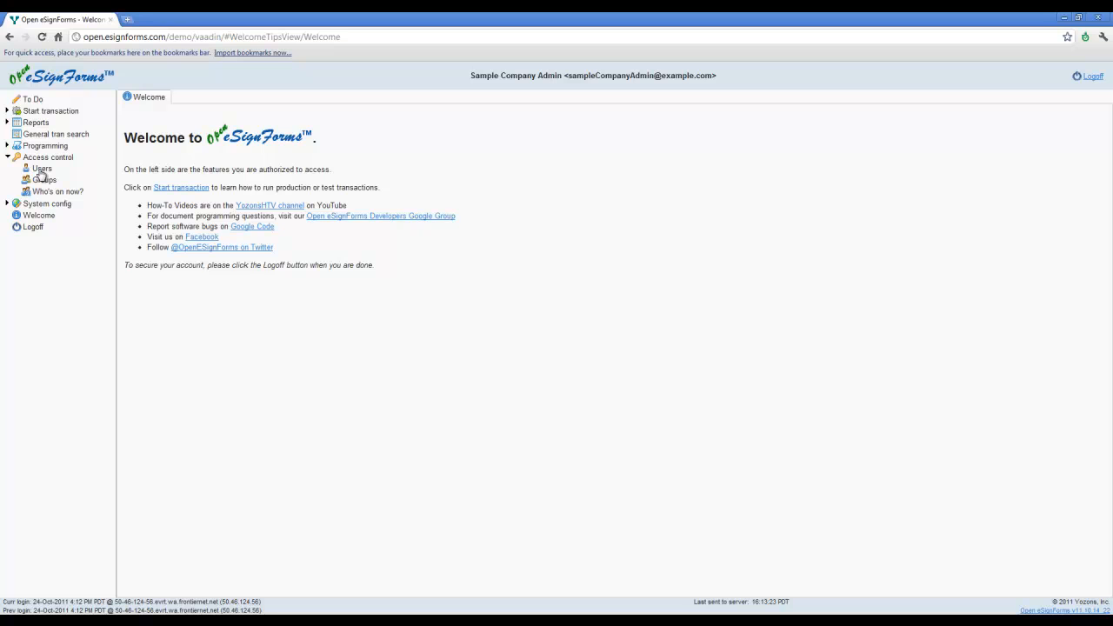
Step: Browse SampleUser's and the admin's account details and group memberships in a shortened user list
{"action": "left_click", "coordinate": [42, 168]}
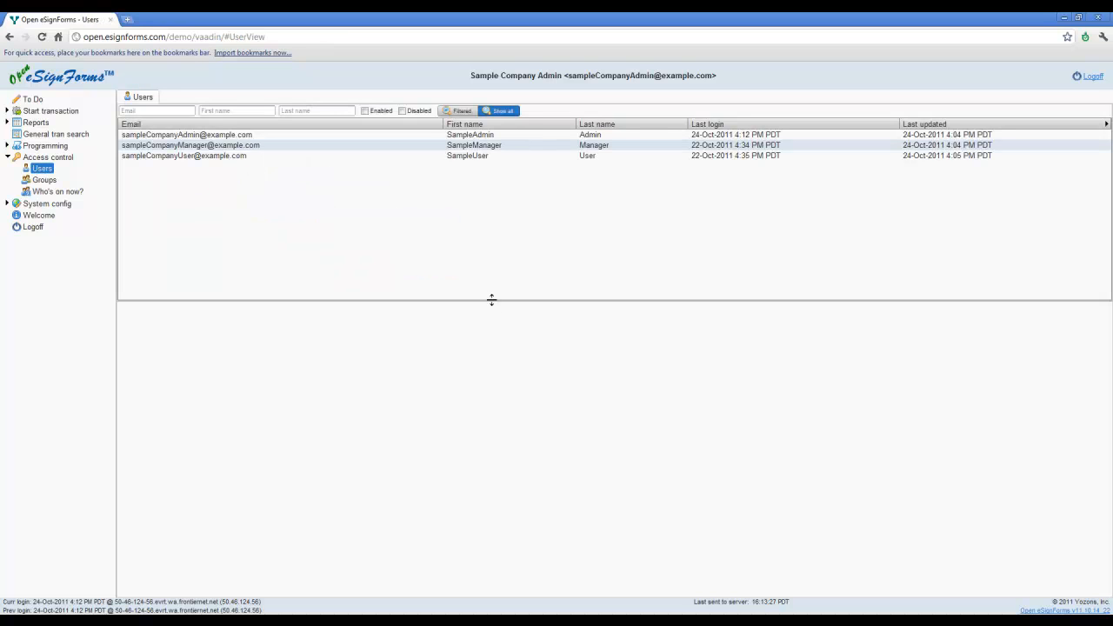
{"action": "left_click_drag", "start_coordinate": [491, 300], "coordinate": [488, 197]}
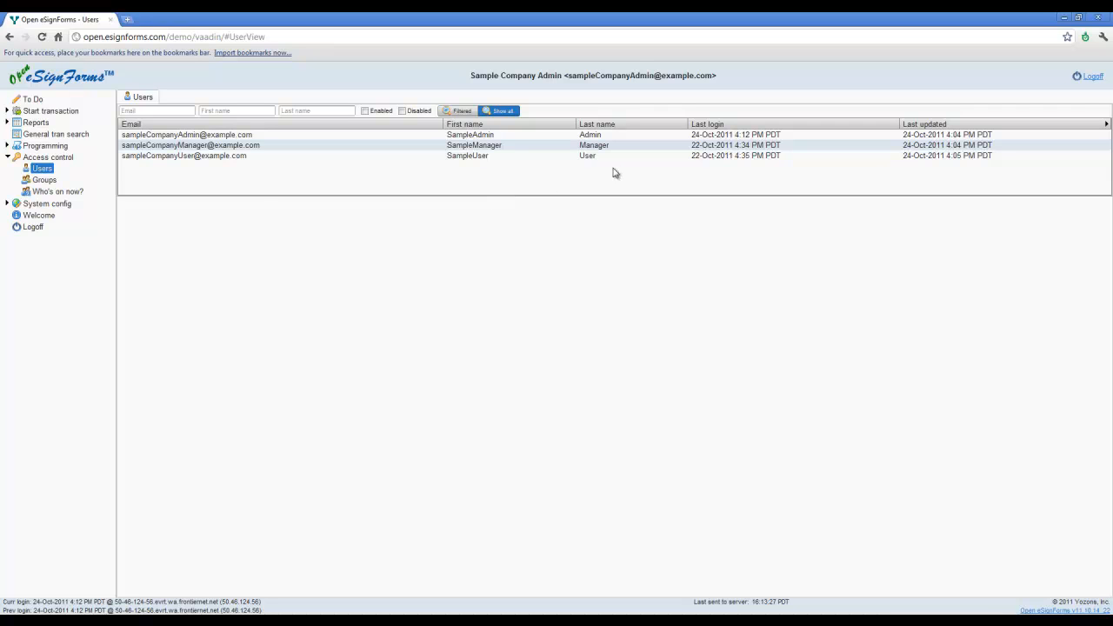
{"action": "left_click", "coordinate": [183, 156]}
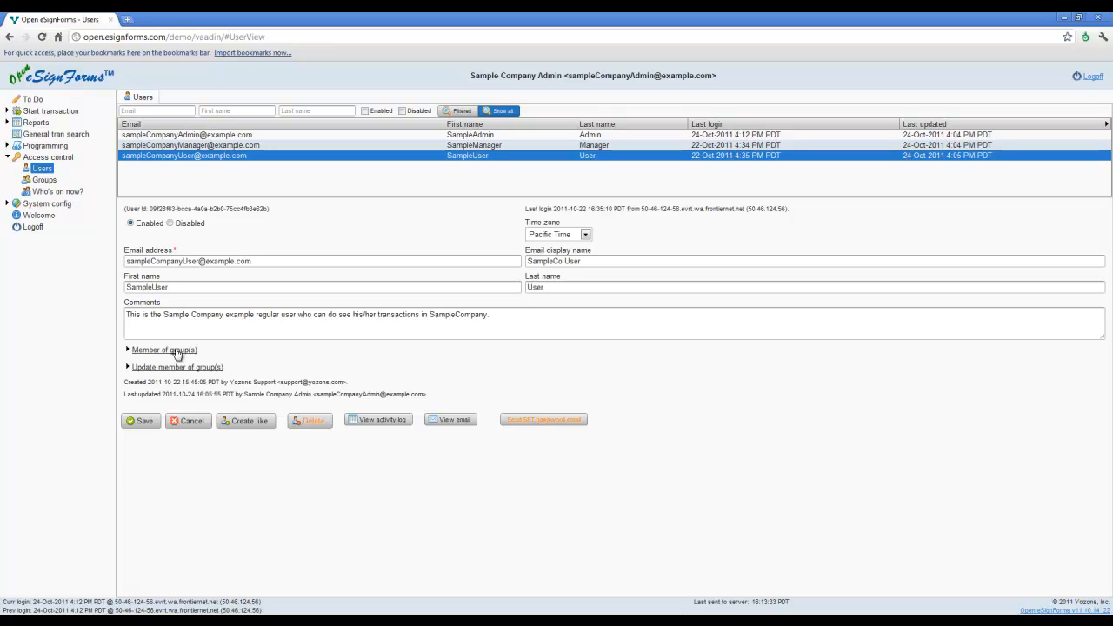
{"action": "left_click", "coordinate": [165, 349]}
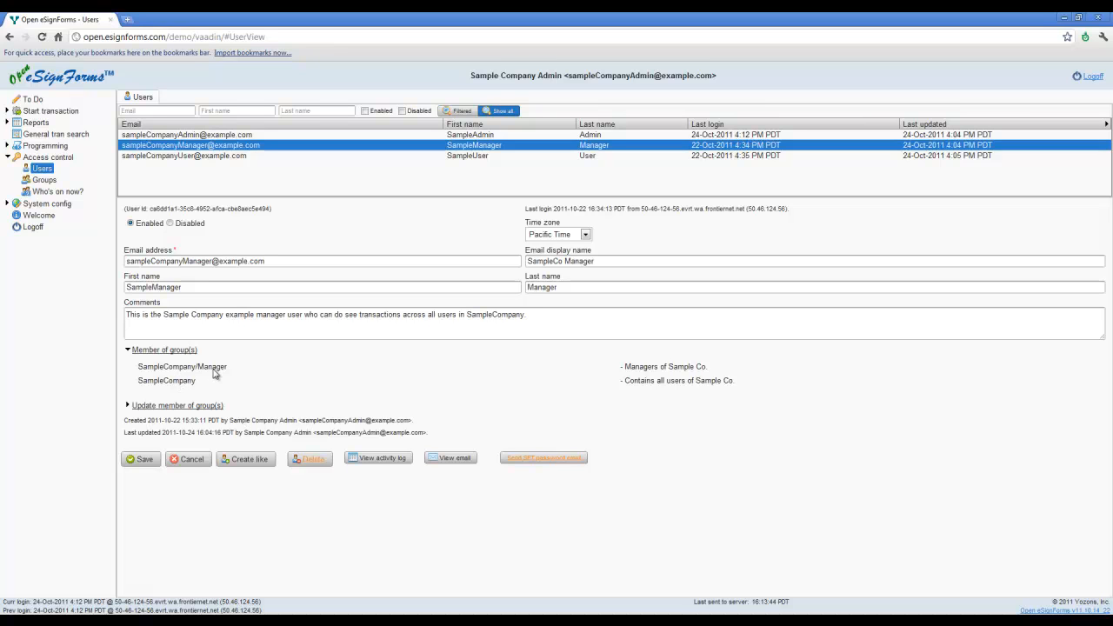
{"action": "mouse_move", "coordinate": [579, 158]}
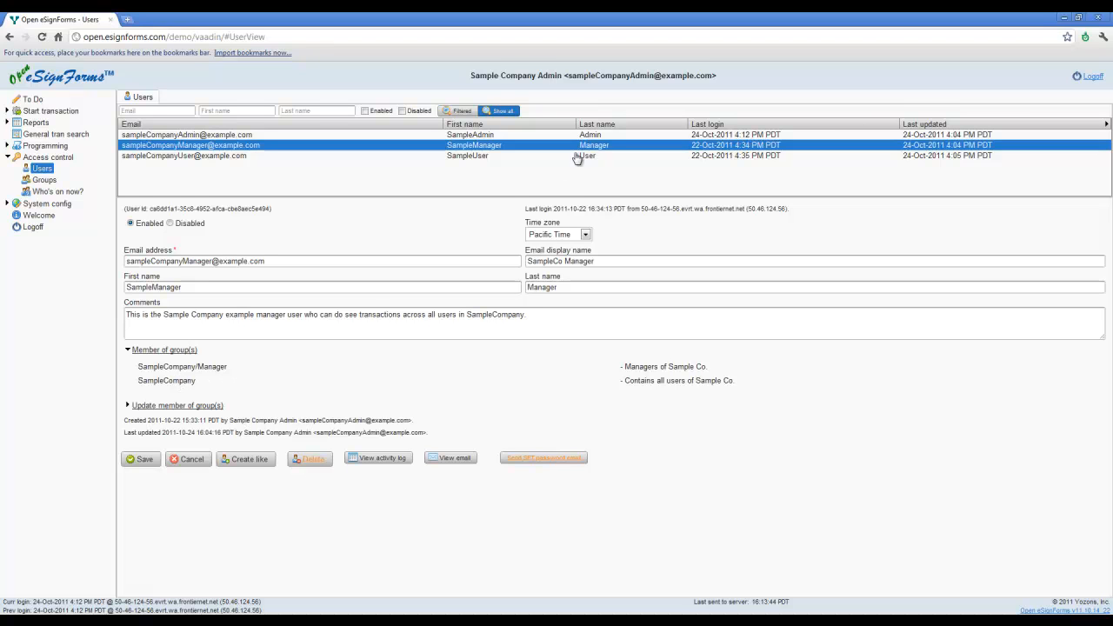
{"action": "left_click", "coordinate": [187, 134]}
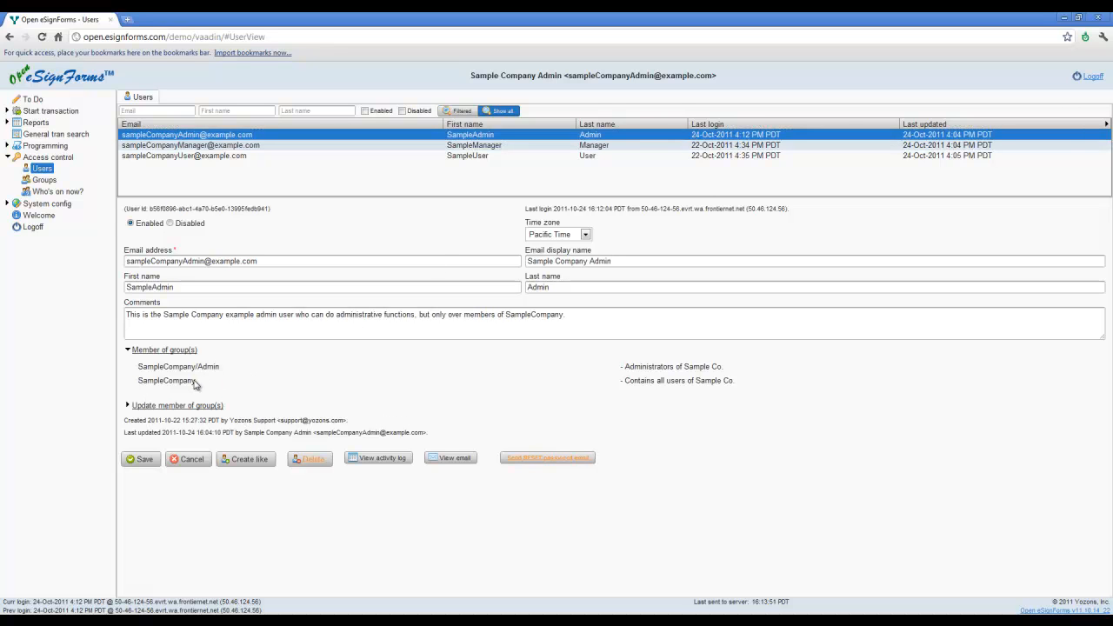
{"action": "mouse_move", "coordinate": [215, 374]}
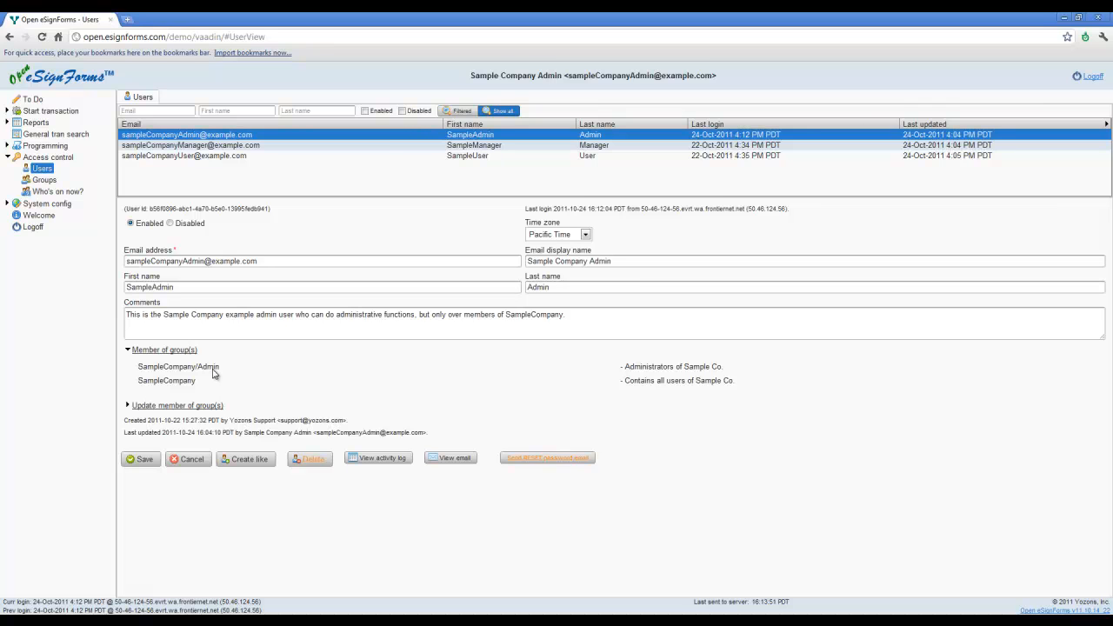
{"action": "mouse_move", "coordinate": [499, 159]}
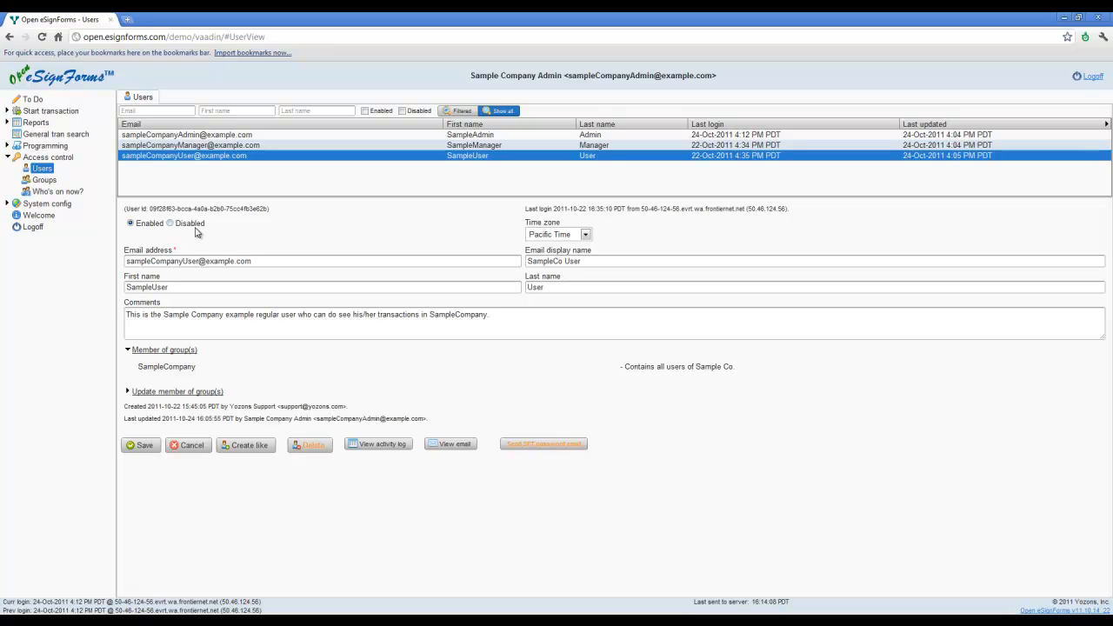
Step: Save SampleUser as Disabled, then save it as Enabled again
{"action": "left_click", "coordinate": [171, 222]}
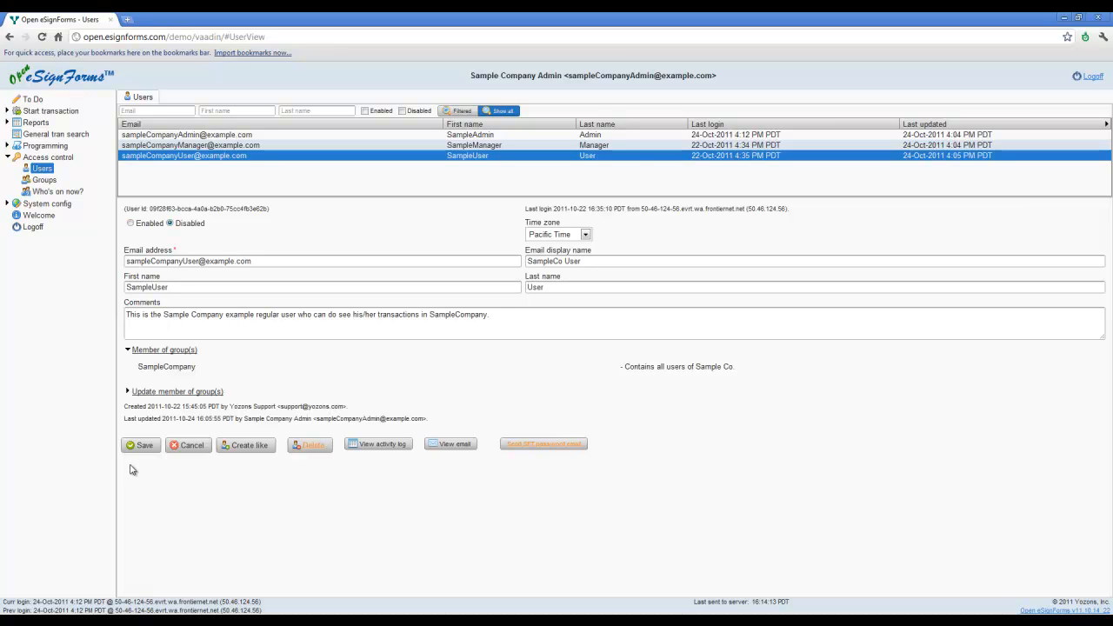
{"action": "left_click", "coordinate": [140, 445]}
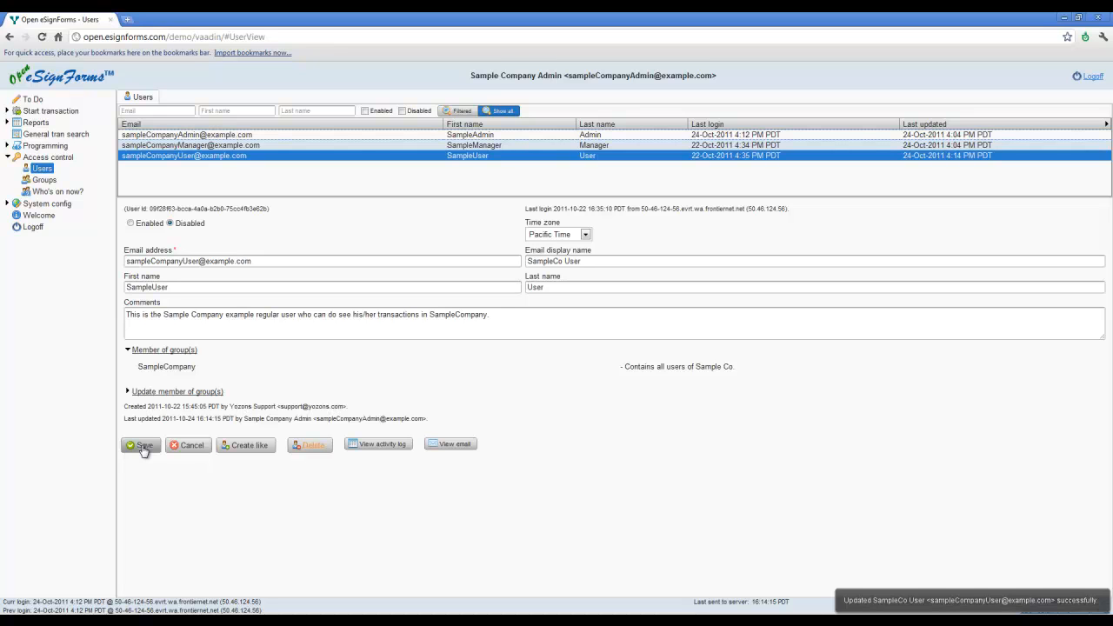
{"action": "left_click", "coordinate": [130, 224]}
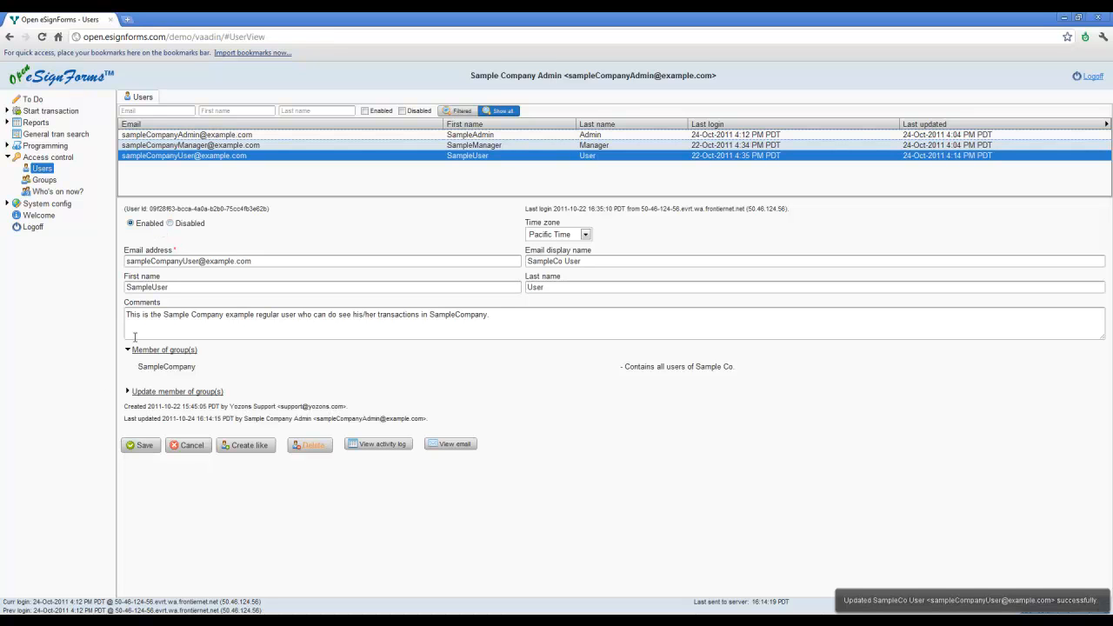
{"action": "left_click", "coordinate": [141, 445]}
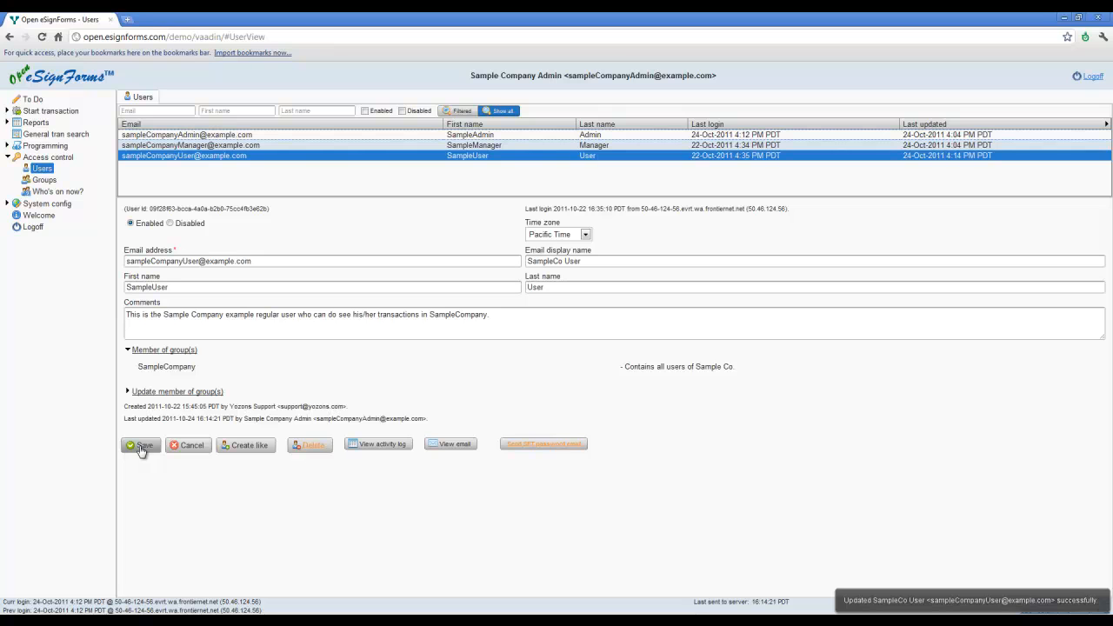
{"action": "mouse_move", "coordinate": [552, 479]}
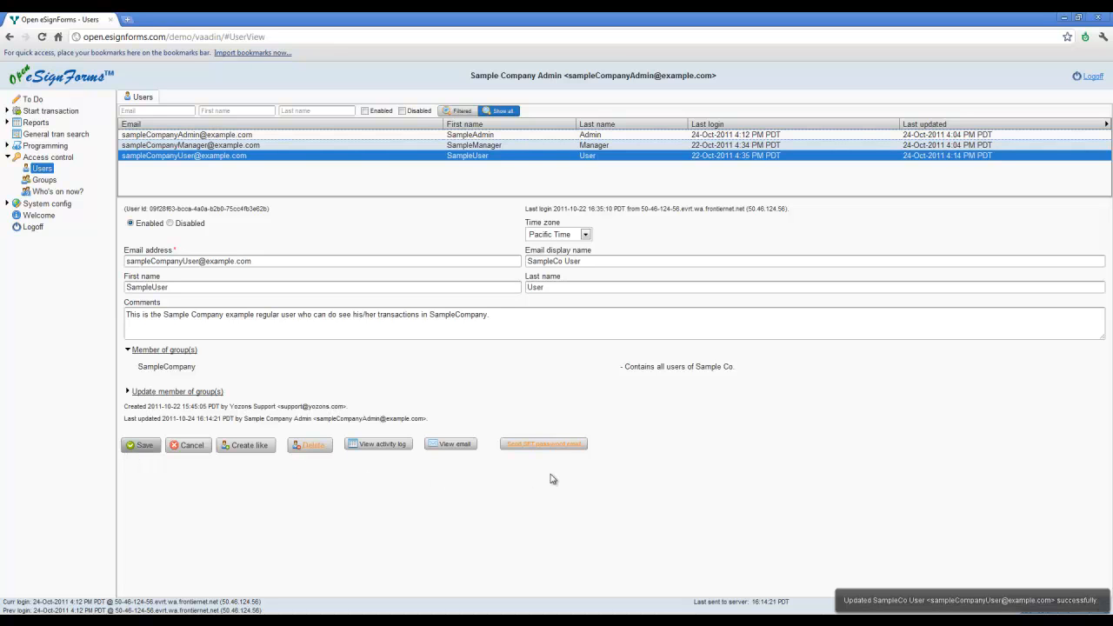
{"action": "mouse_move", "coordinate": [543, 448]}
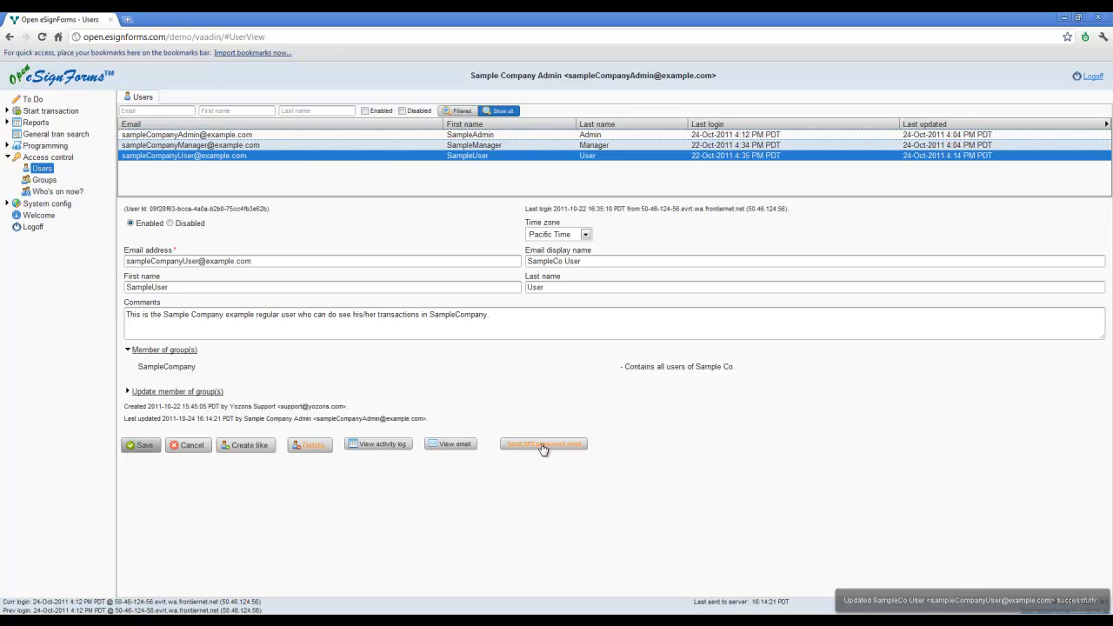
{"action": "mouse_move", "coordinate": [531, 448]}
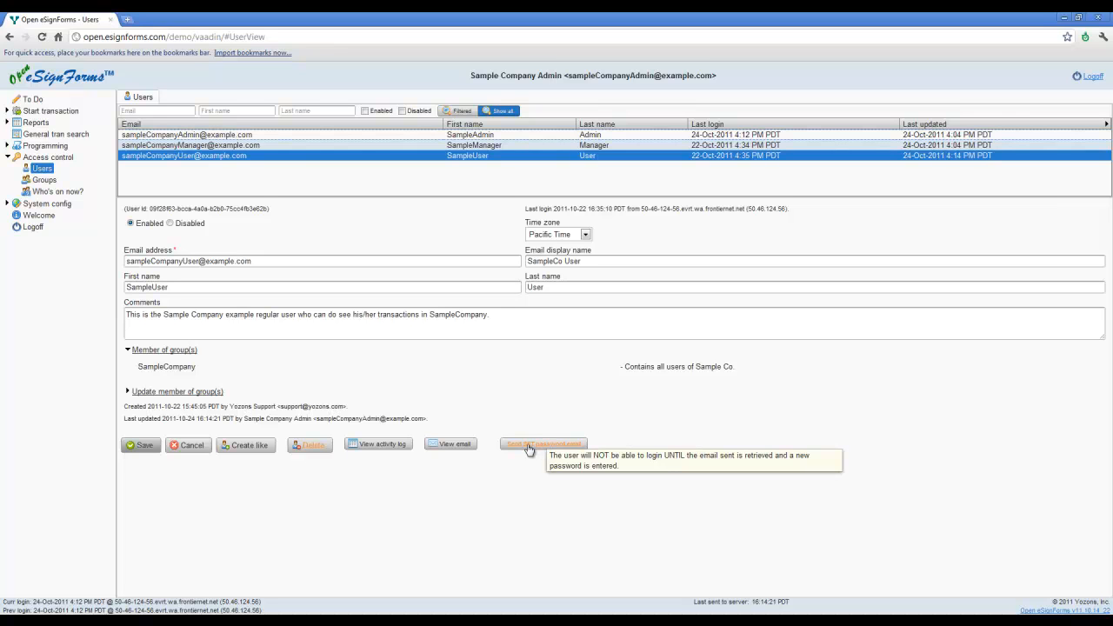
Step: Send SampleUser the set-password email
{"action": "left_click", "coordinate": [544, 444]}
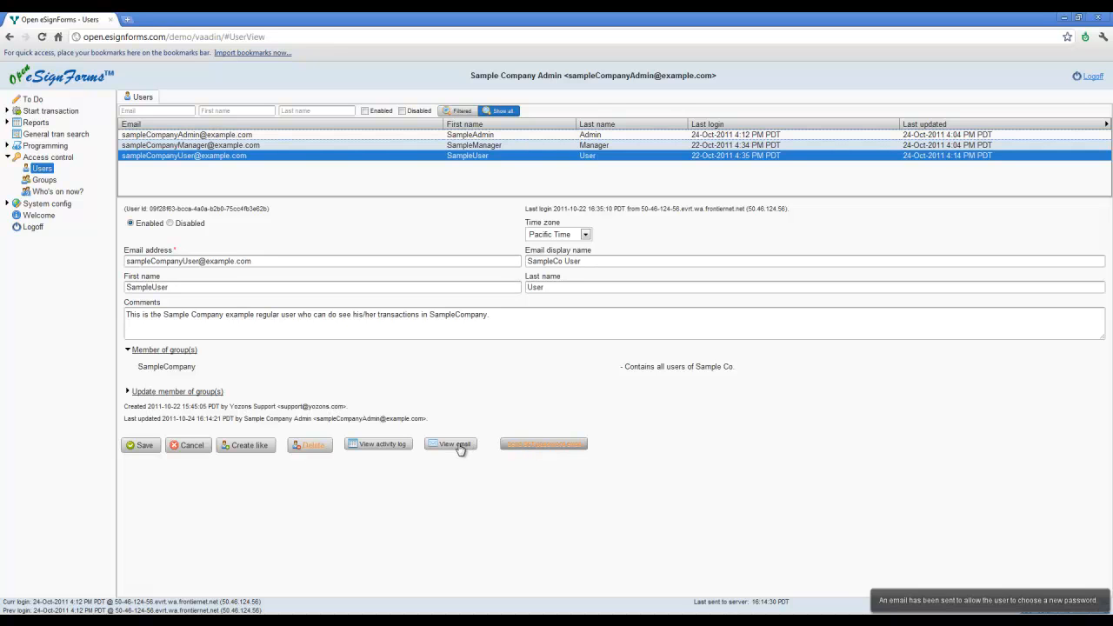
Step: Review SampleUser's sent emails, including the set-password message, then close the emails window
{"action": "left_click", "coordinate": [451, 444]}
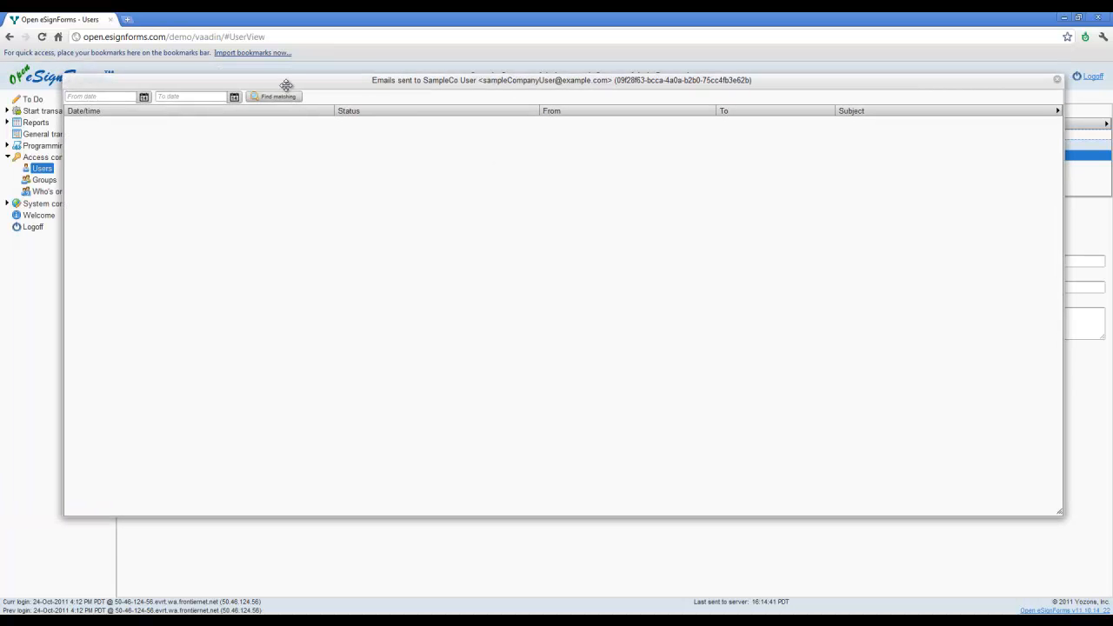
{"action": "left_click", "coordinate": [274, 97]}
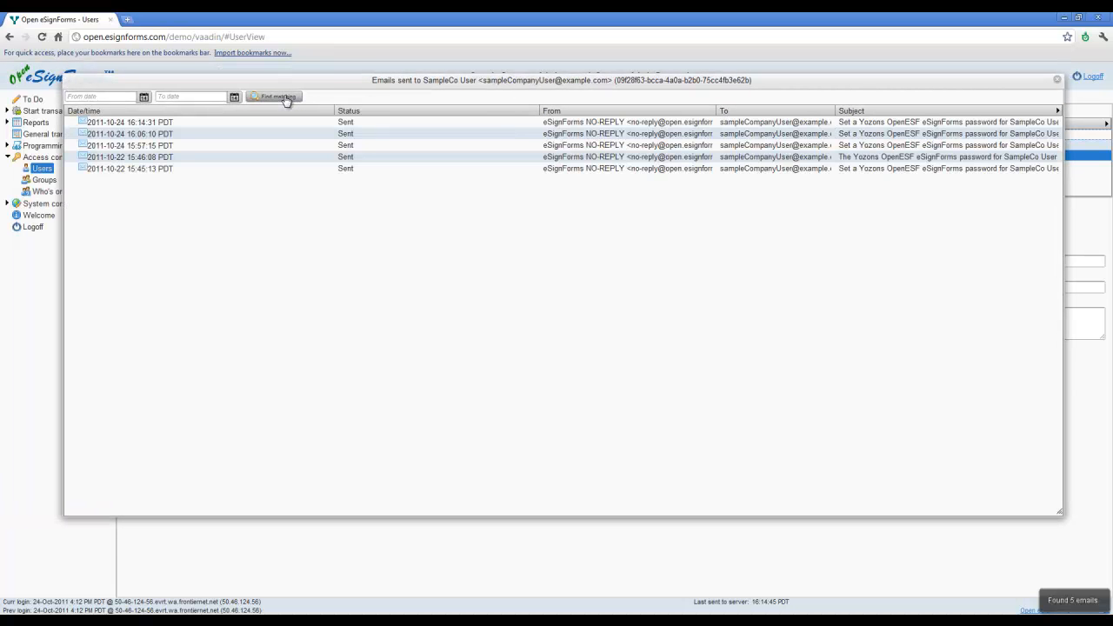
{"action": "mouse_move", "coordinate": [558, 127]}
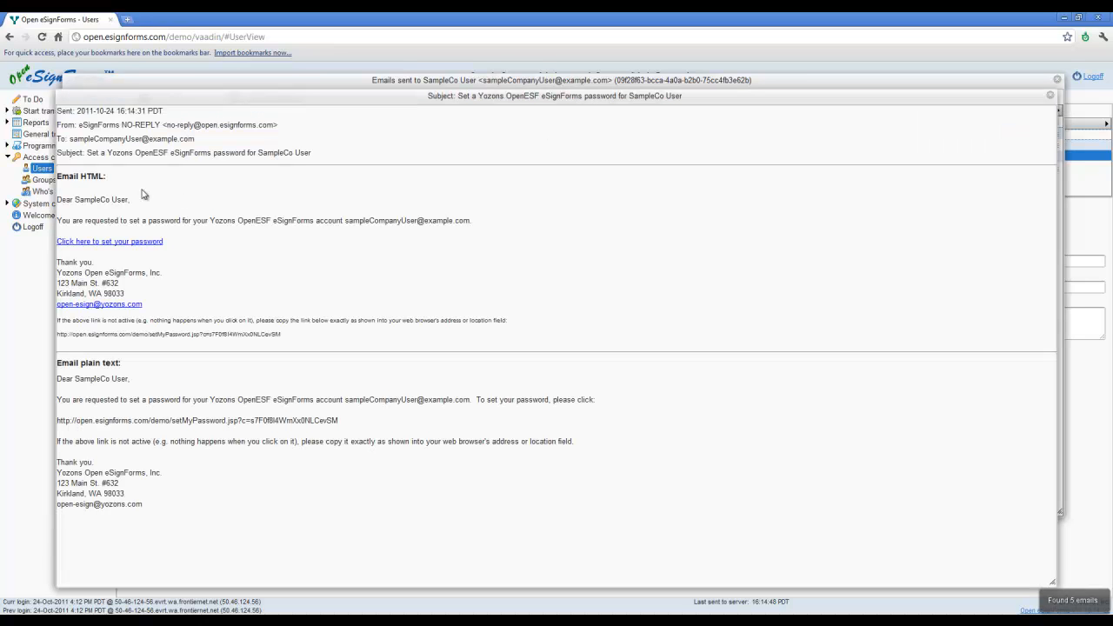
{"action": "mouse_move", "coordinate": [110, 225]}
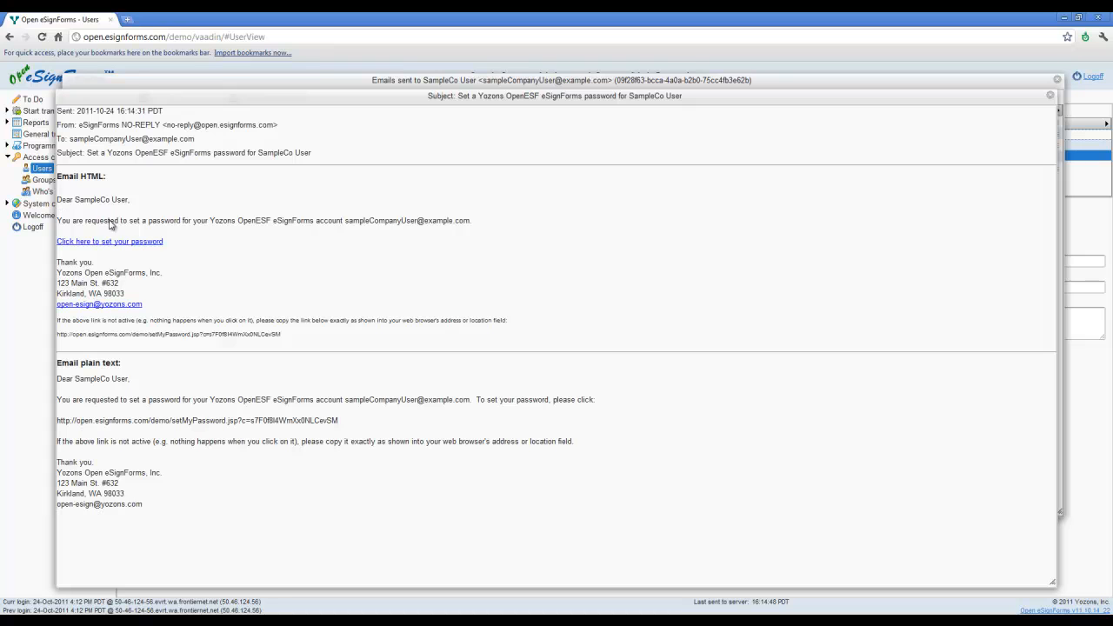
{"action": "mouse_move", "coordinate": [879, 181]}
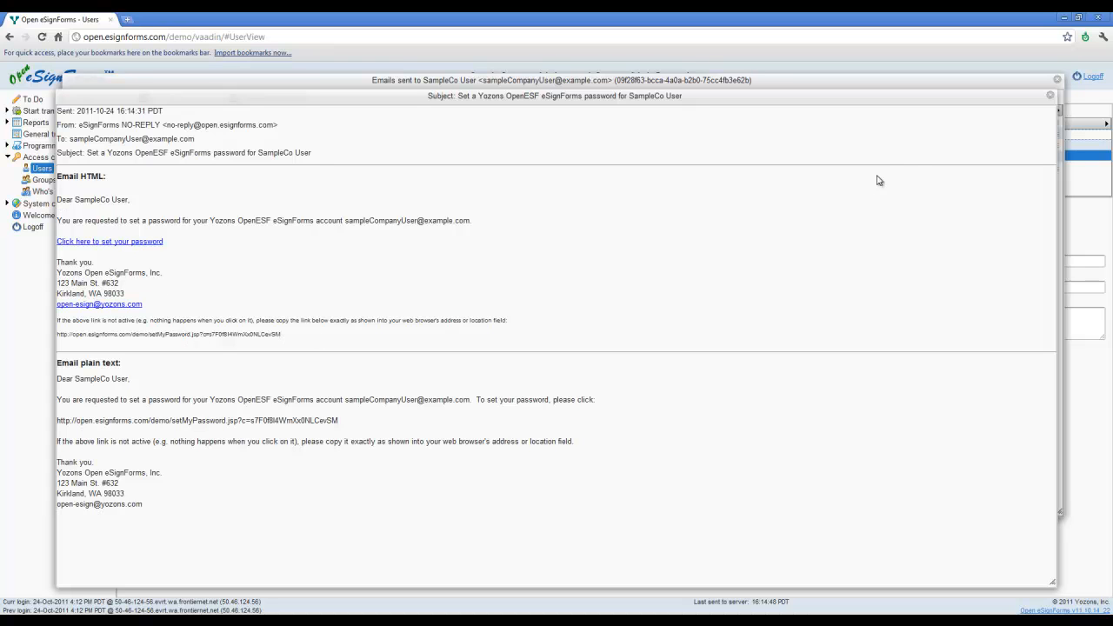
{"action": "left_click", "coordinate": [1051, 95]}
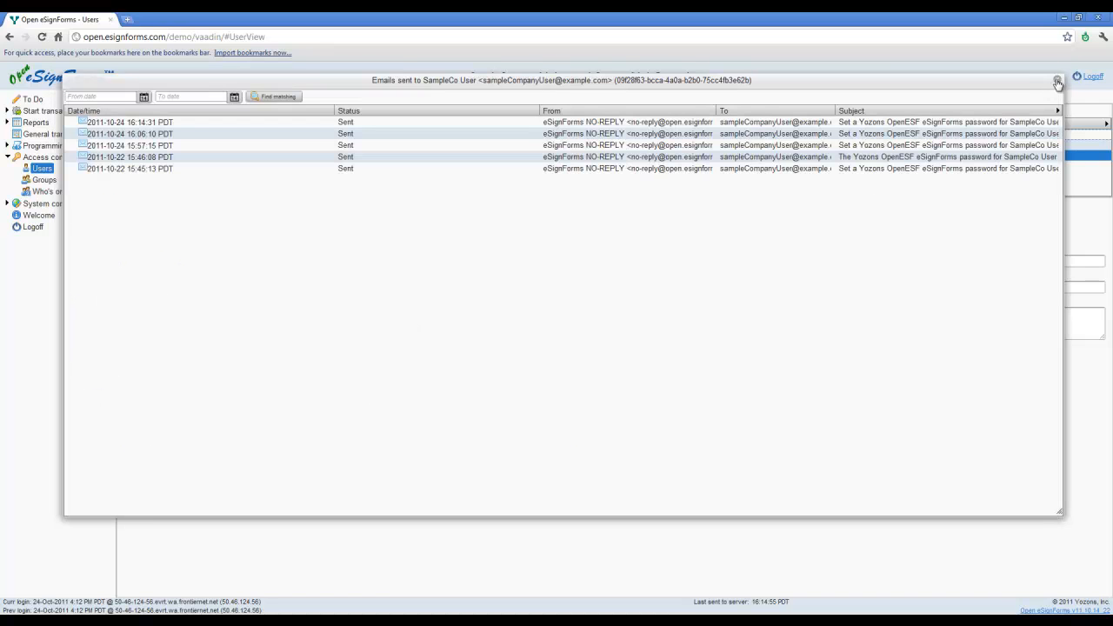
{"action": "left_click", "coordinate": [1059, 80]}
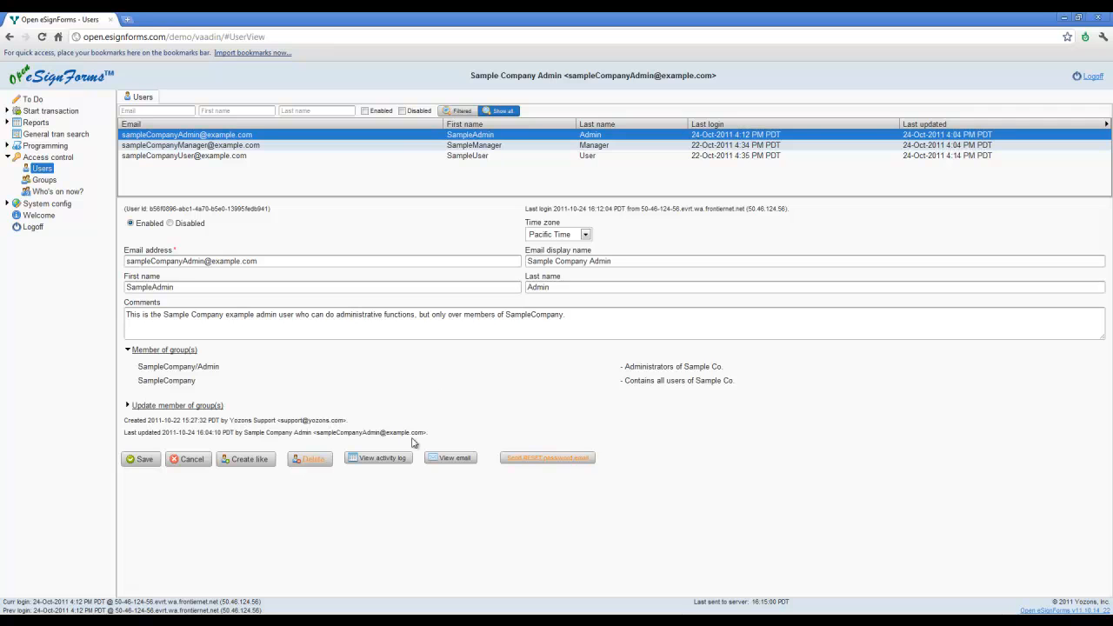
{"action": "mouse_move", "coordinate": [397, 461]}
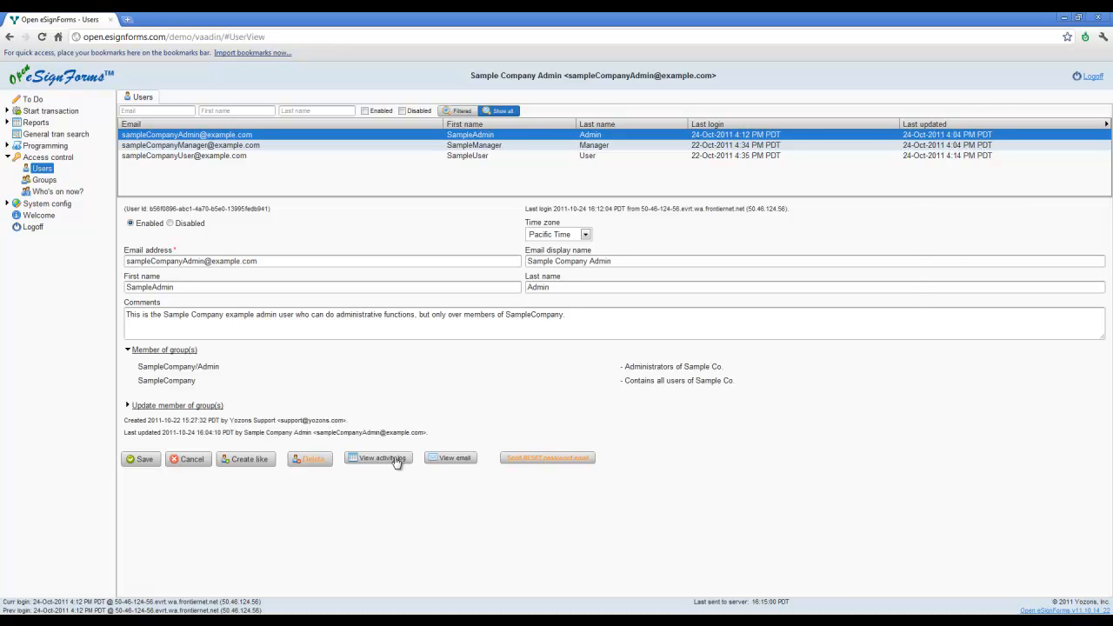
Step: Open the admin user's activity log listing login, security and configuration events
{"action": "left_click", "coordinate": [377, 458]}
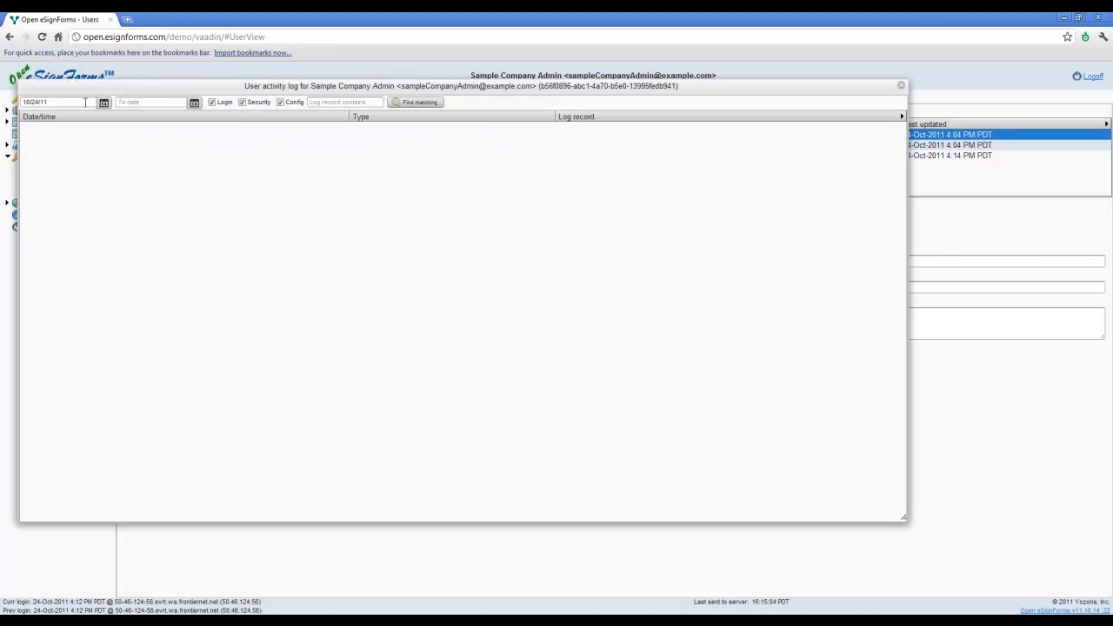
{"action": "left_click", "coordinate": [416, 102]}
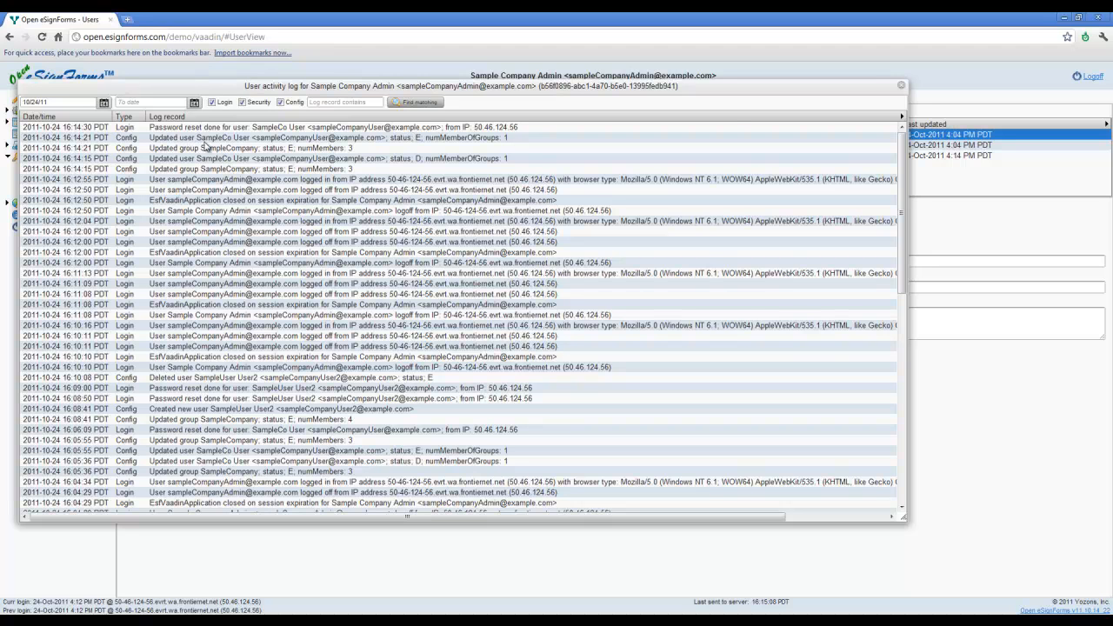
{"action": "mouse_move", "coordinate": [300, 139]}
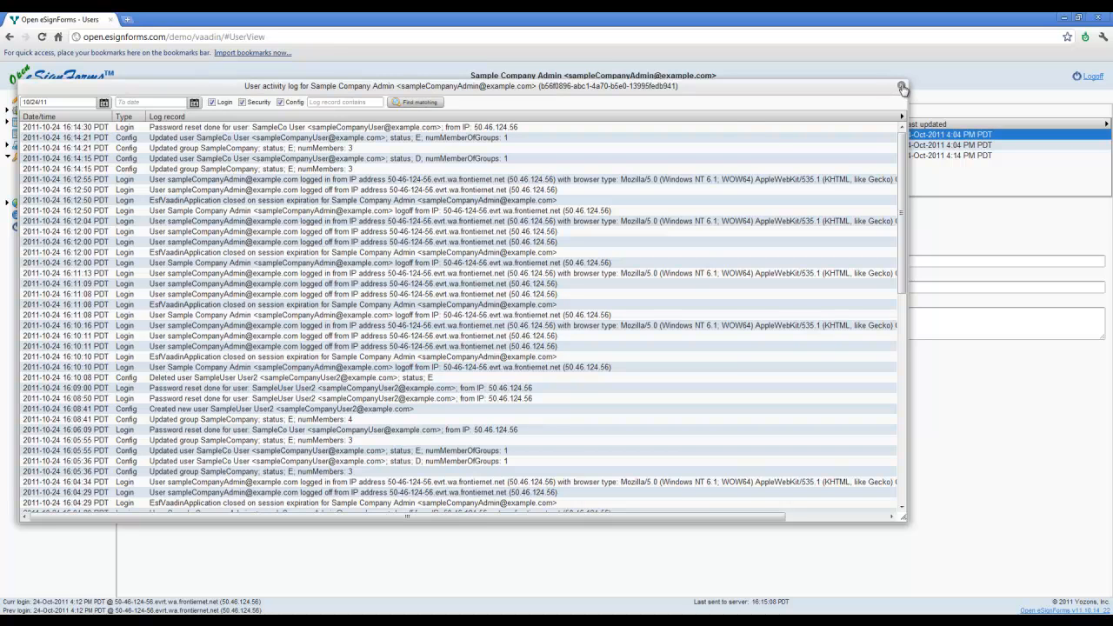
Step: Close the admin's activity log window
{"action": "left_click", "coordinate": [903, 89]}
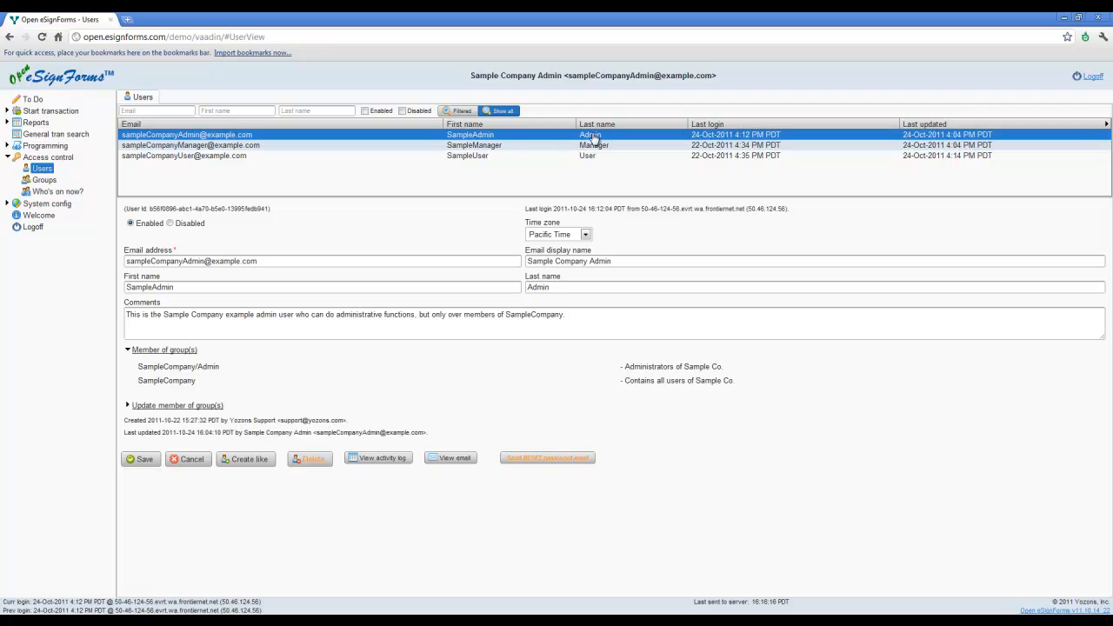
{"action": "mouse_move", "coordinate": [599, 142]}
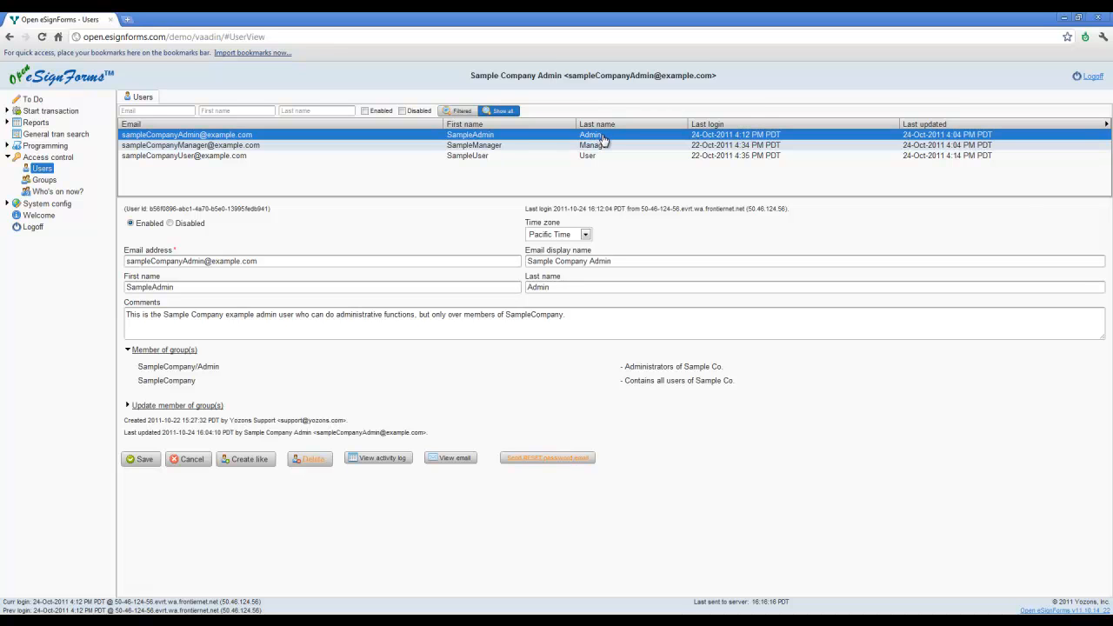
{"action": "mouse_move", "coordinate": [596, 160]}
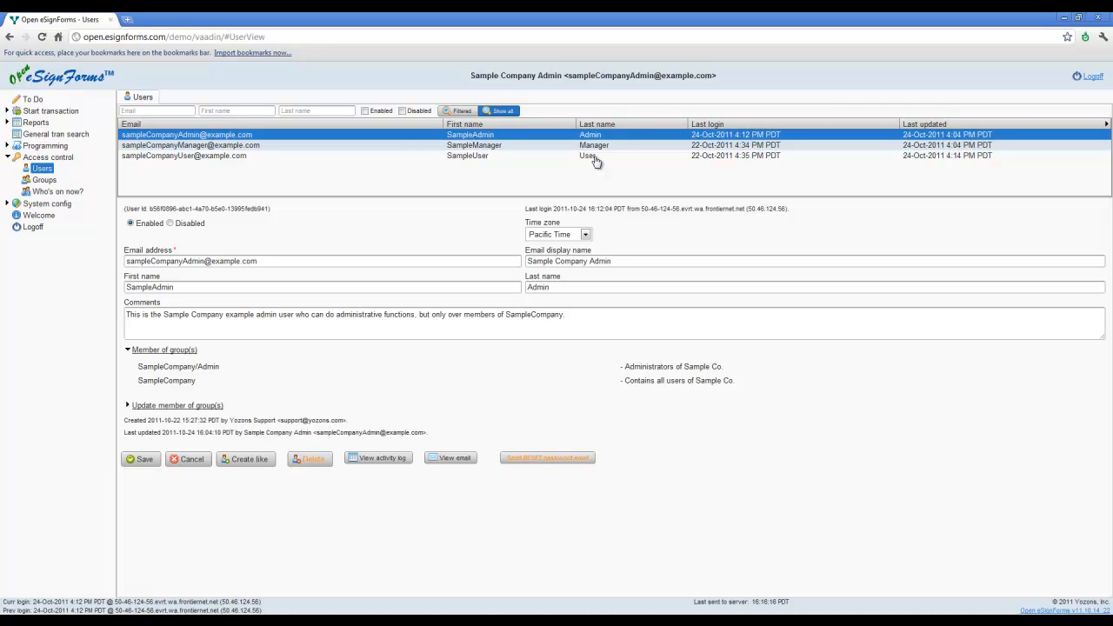
{"action": "mouse_move", "coordinate": [613, 150]}
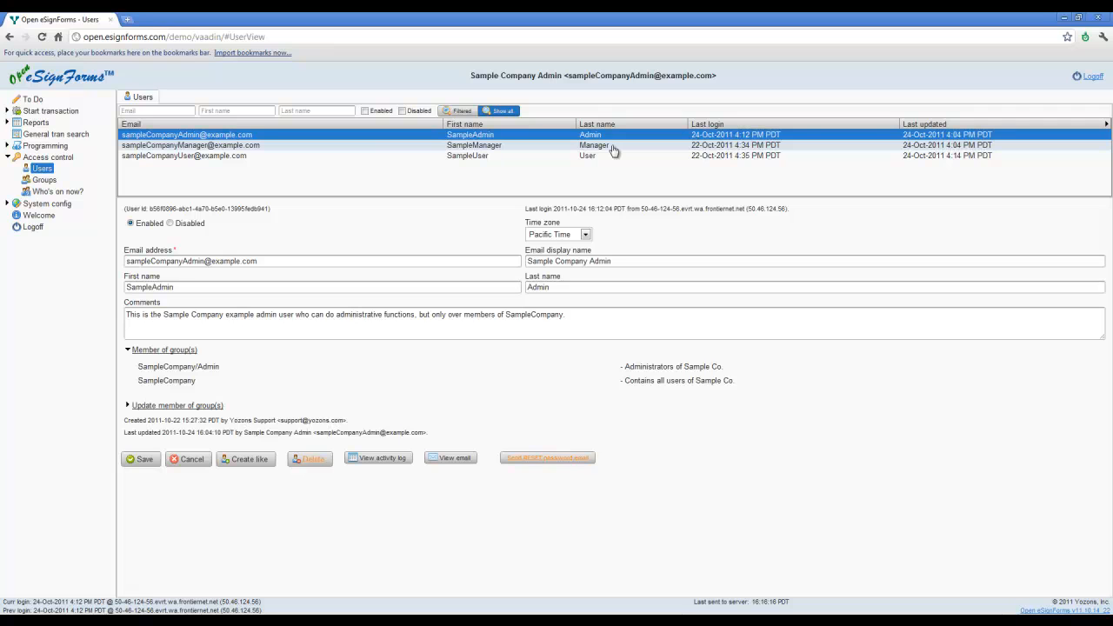
{"action": "mouse_move", "coordinate": [598, 160]}
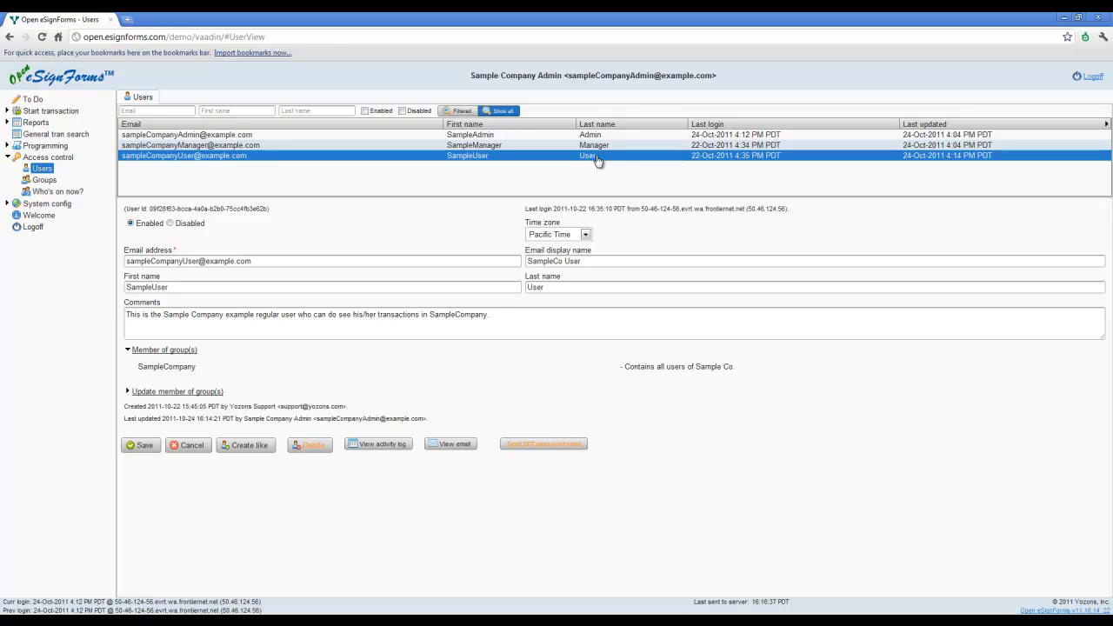
{"action": "mouse_move", "coordinate": [272, 394]}
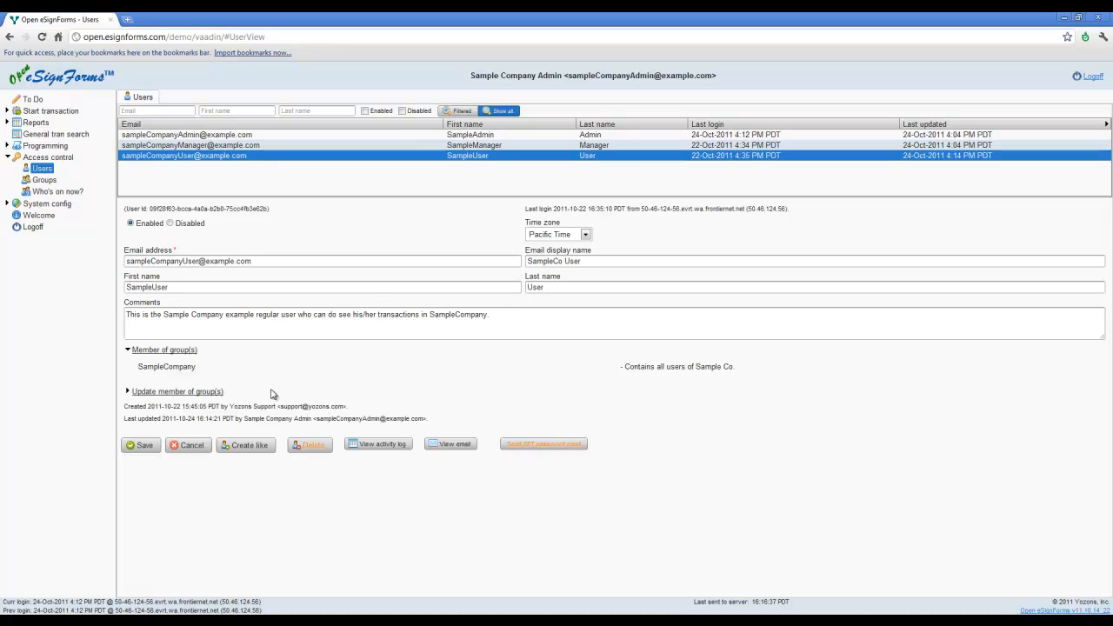
{"action": "left_click", "coordinate": [246, 445]}
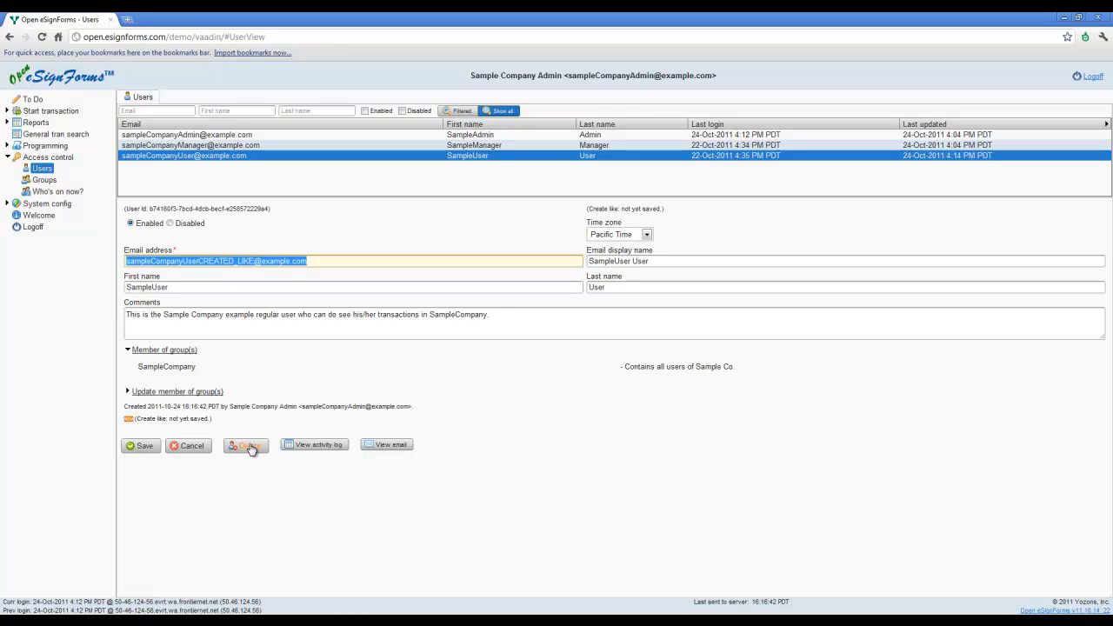
{"action": "mouse_move", "coordinate": [200, 261]}
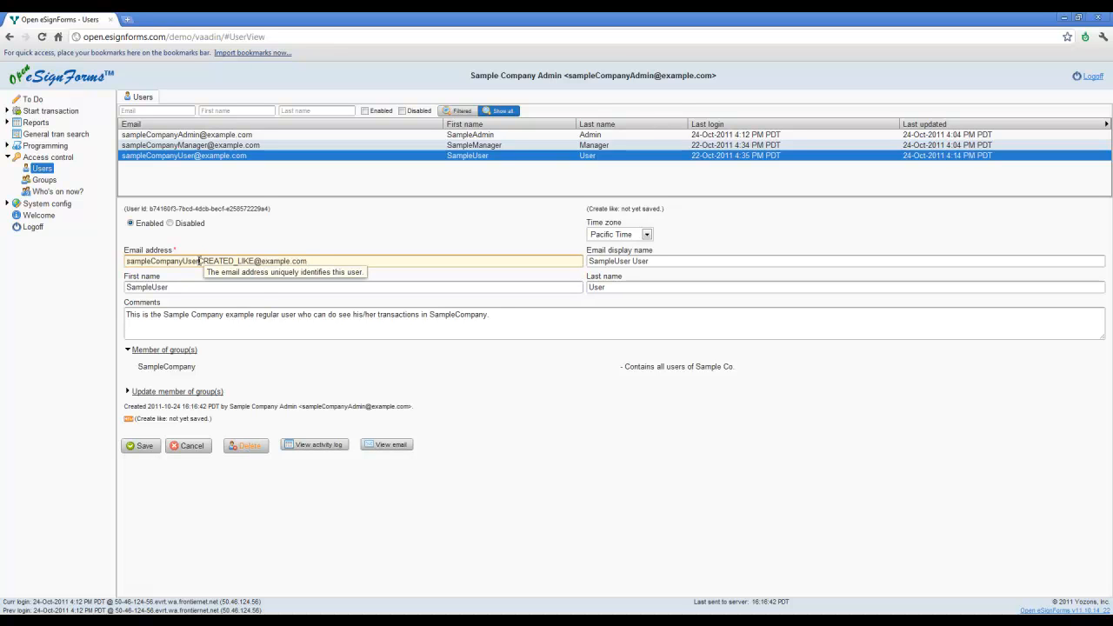
{"action": "mouse_move", "coordinate": [254, 261]}
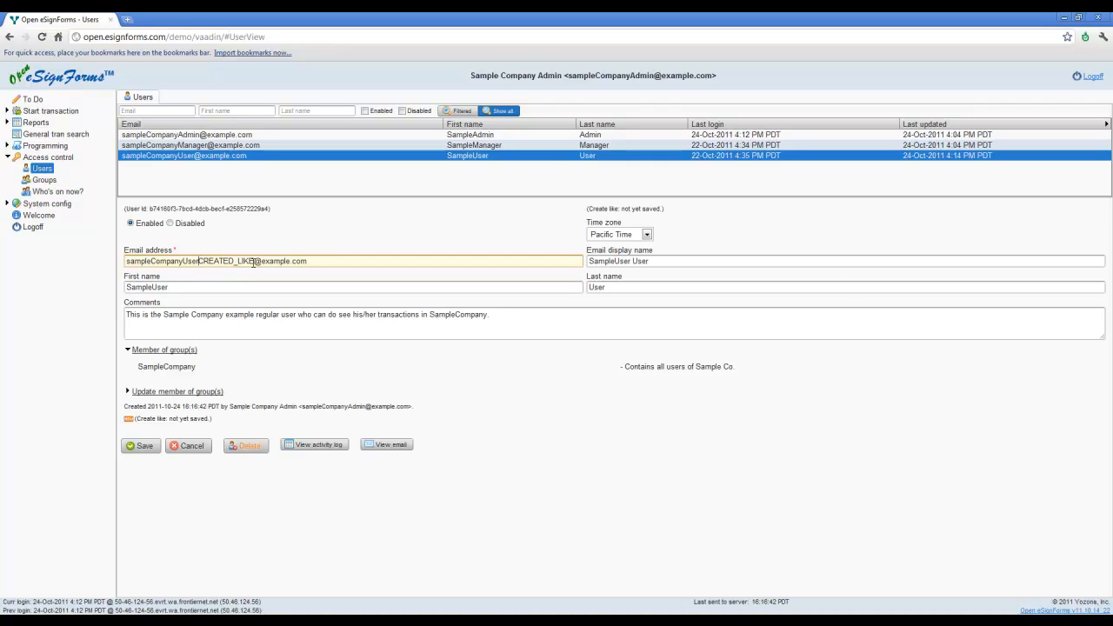
{"action": "type", "text": "sampleCompanyUser2@example.com"}
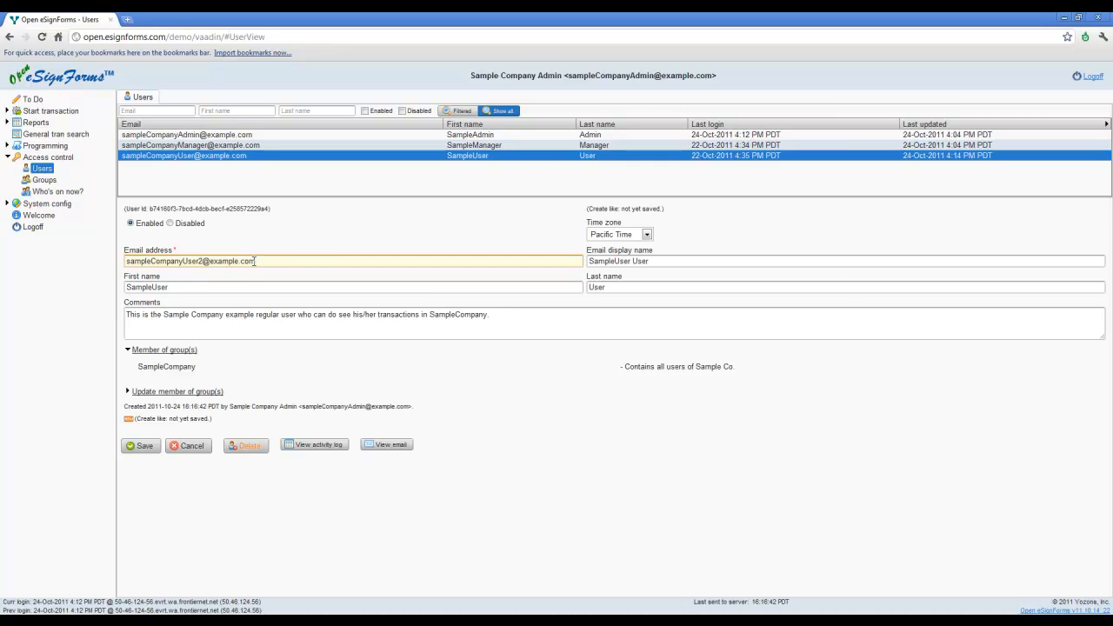
{"action": "left_click", "coordinate": [844, 261]}
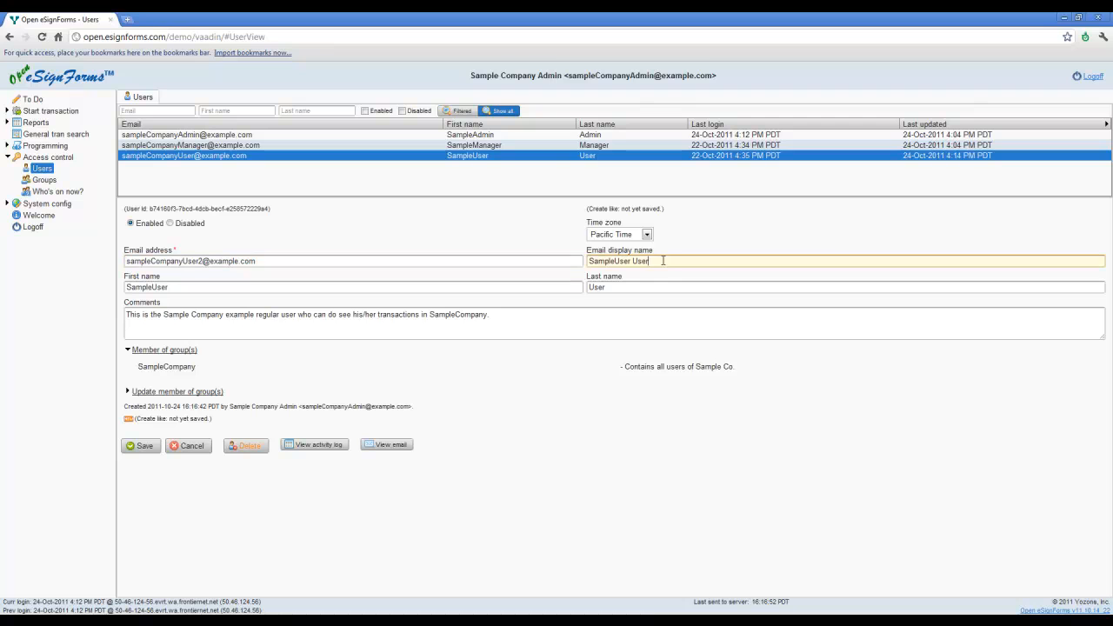
{"action": "type", "text": "2"}
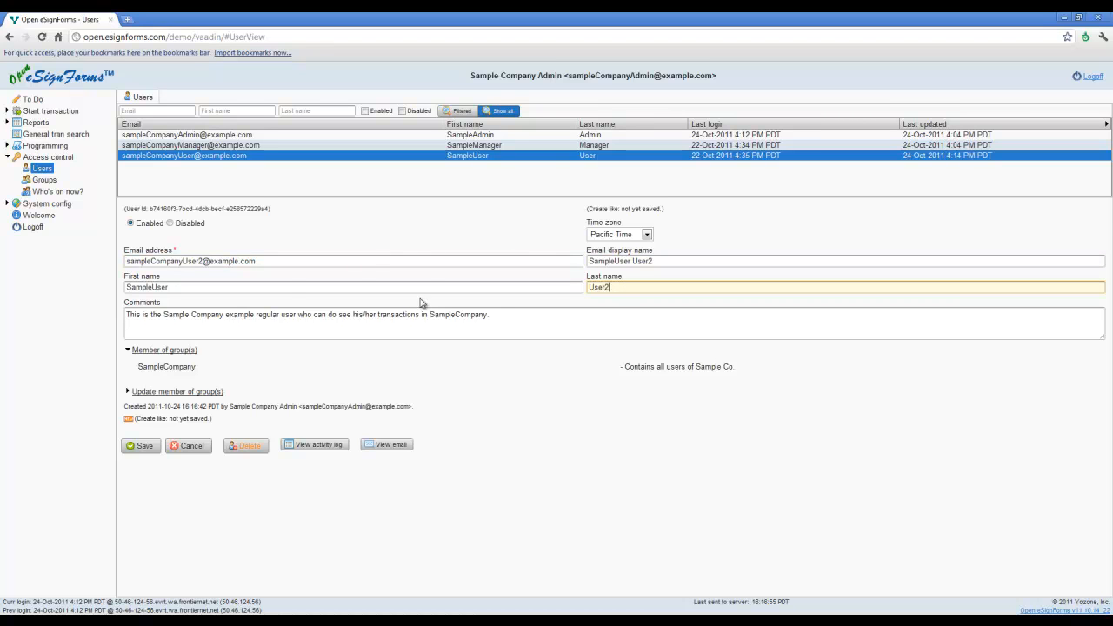
{"action": "left_click", "coordinate": [647, 235]}
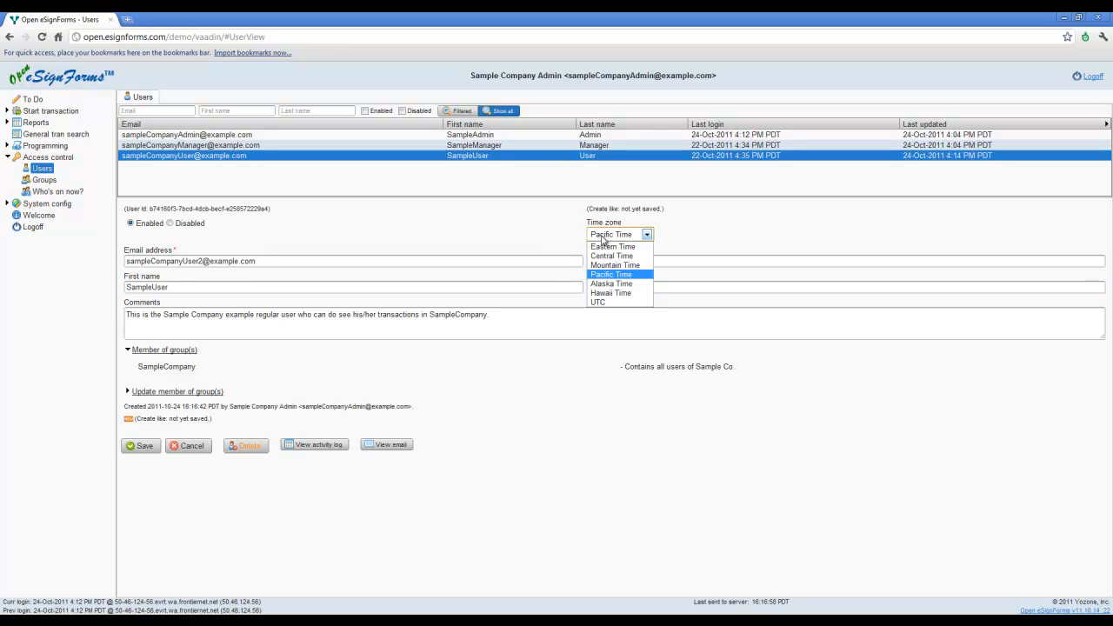
{"action": "left_click", "coordinate": [610, 292]}
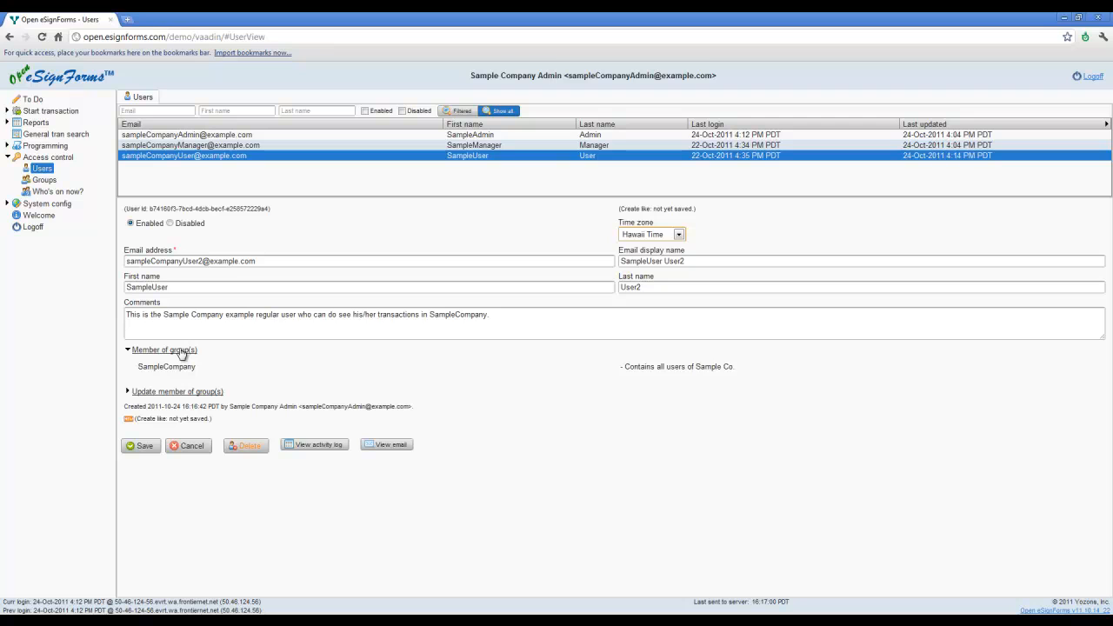
{"action": "mouse_move", "coordinate": [487, 381]}
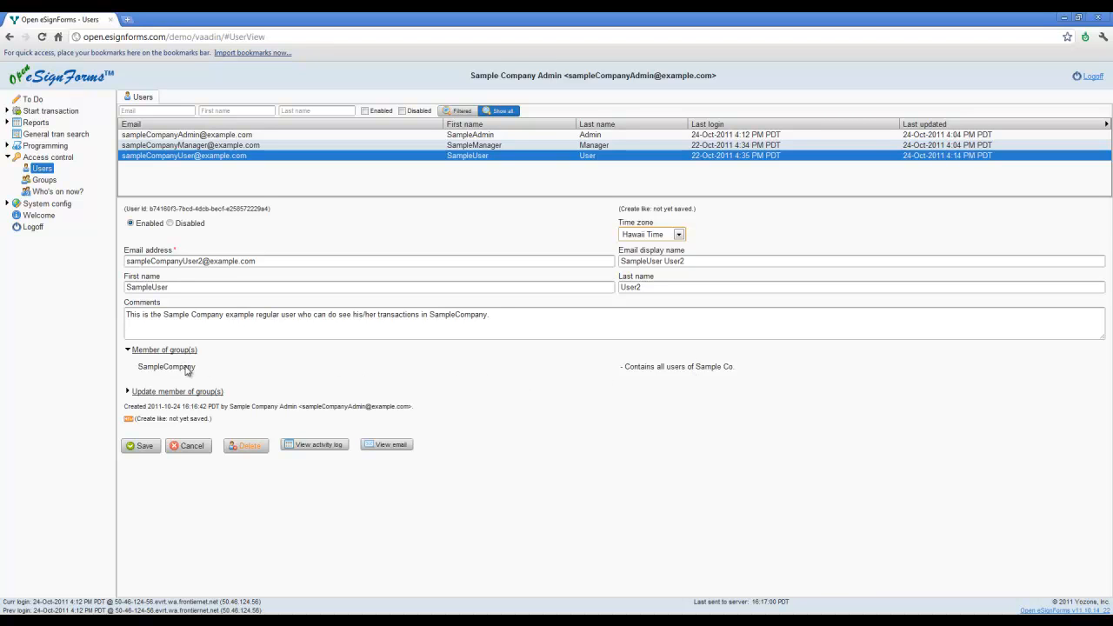
Step: Add SampleCompany/Manager to the new user's groups, then remove it again
{"action": "left_click", "coordinate": [177, 391]}
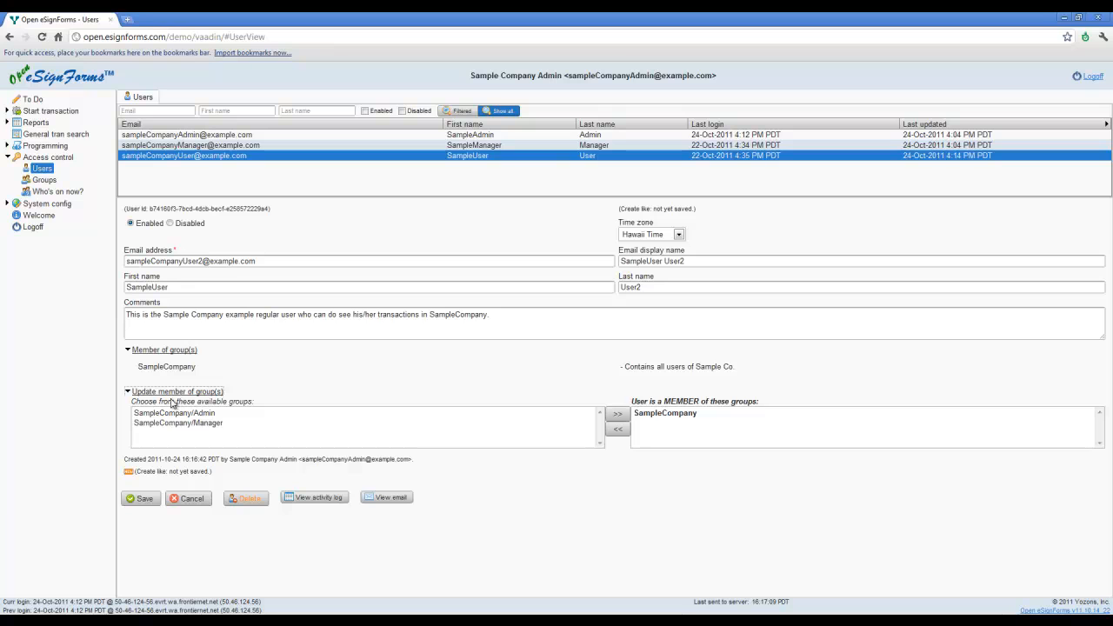
{"action": "left_click", "coordinate": [178, 422]}
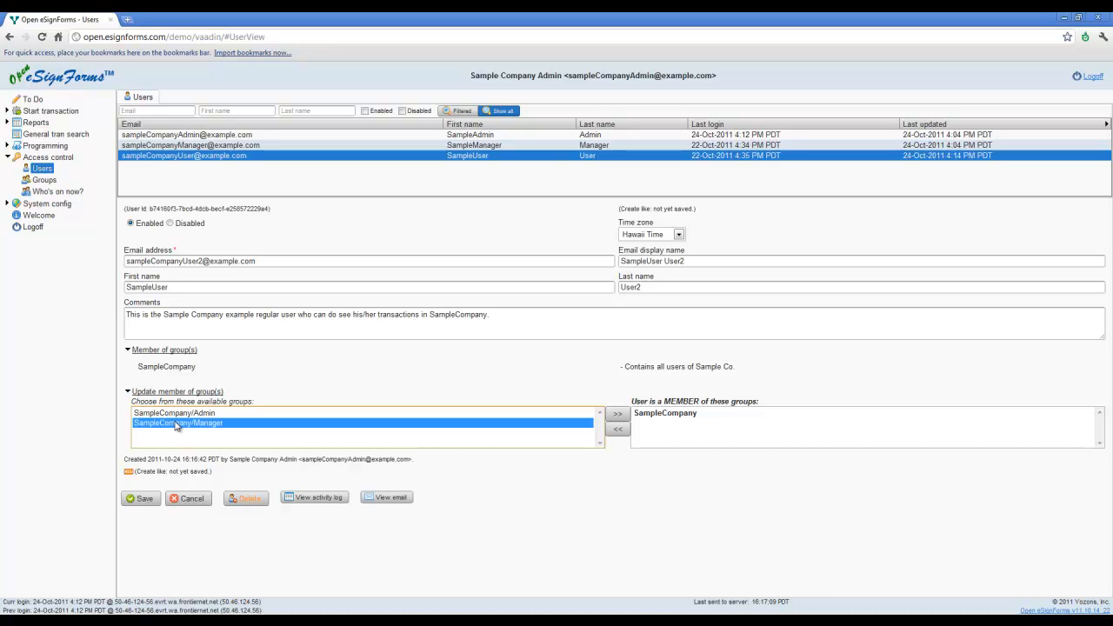
{"action": "left_click", "coordinate": [618, 414]}
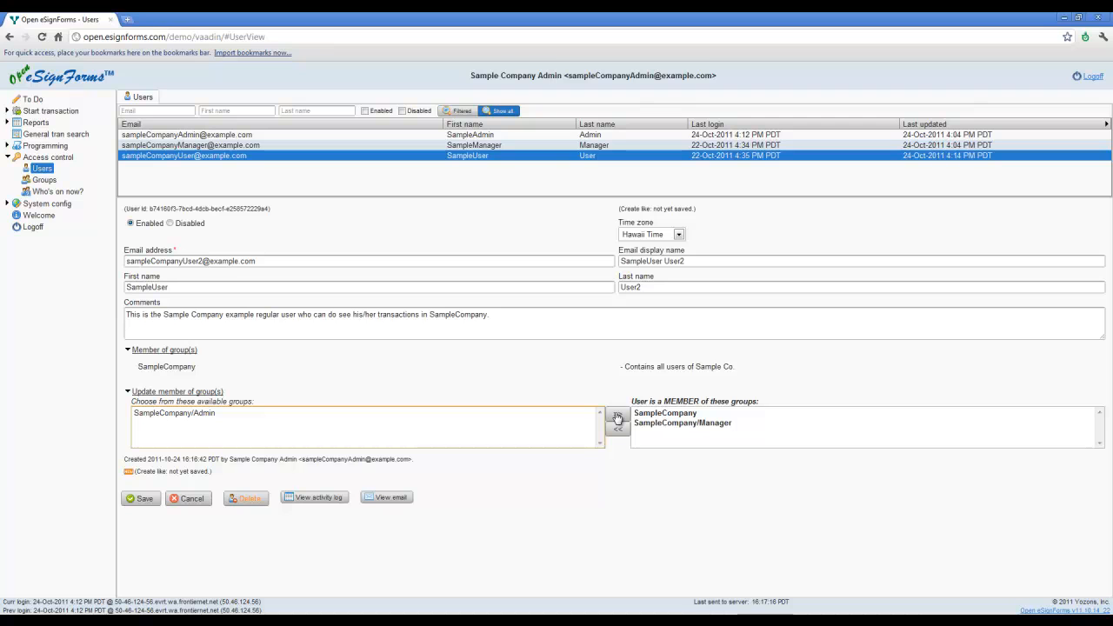
{"action": "mouse_move", "coordinate": [294, 488]}
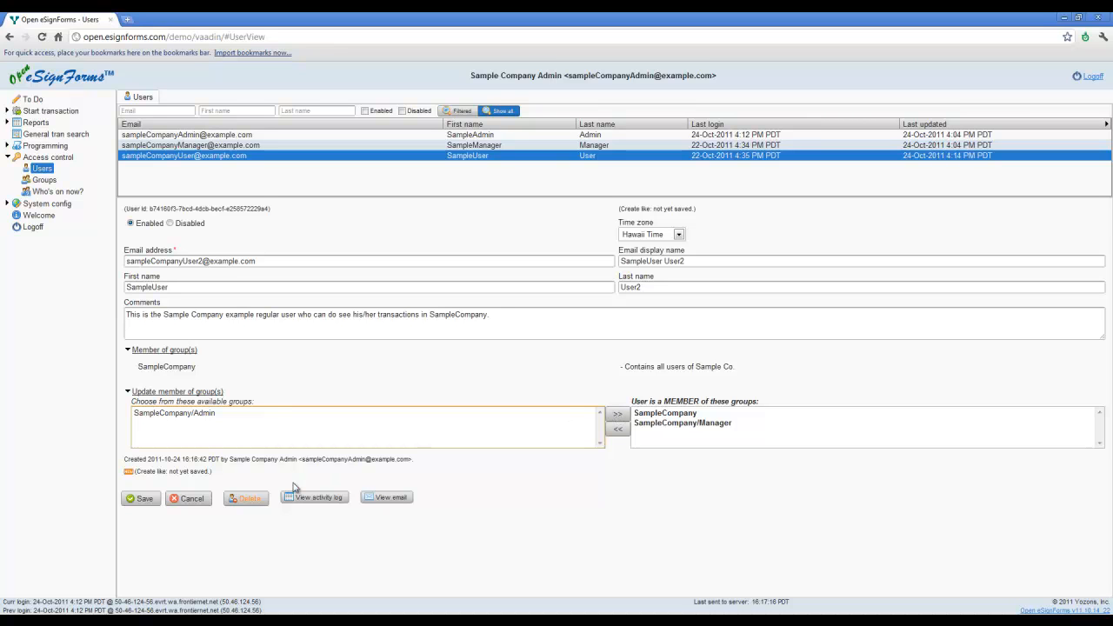
{"action": "mouse_move", "coordinate": [677, 427]}
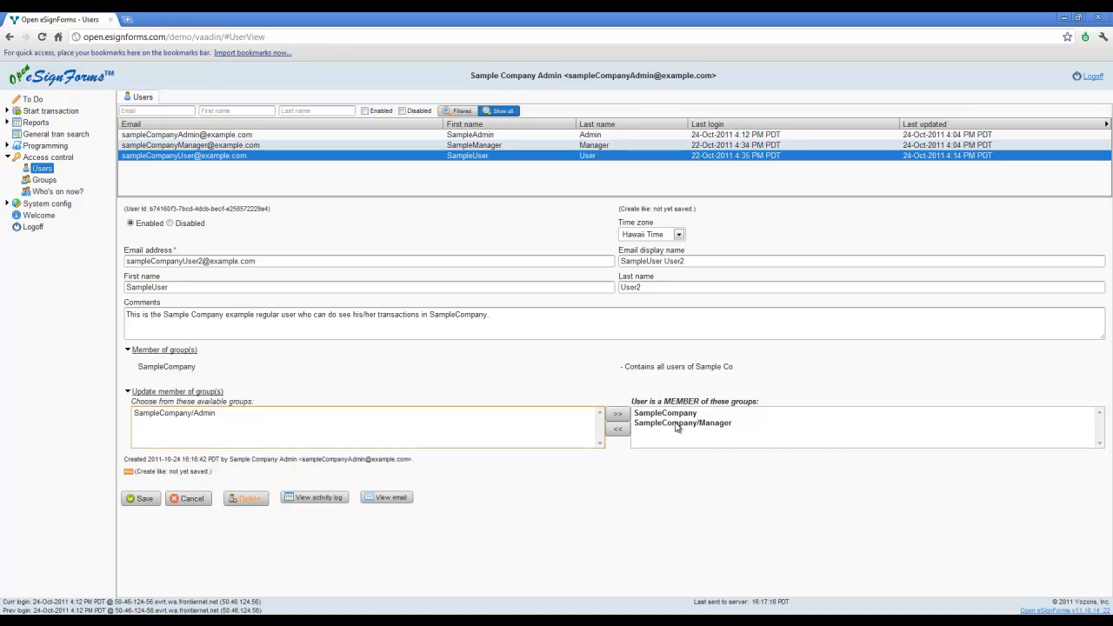
{"action": "left_click", "coordinate": [618, 429]}
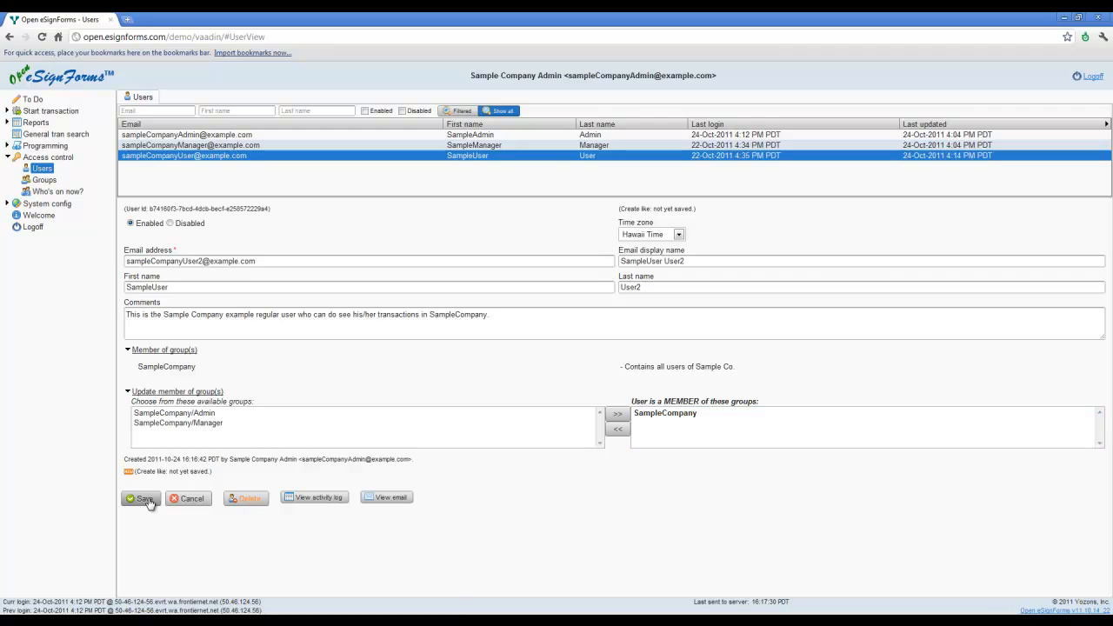
Step: Save SampleUser User2 and send it the set-password email
{"action": "left_click", "coordinate": [141, 498]}
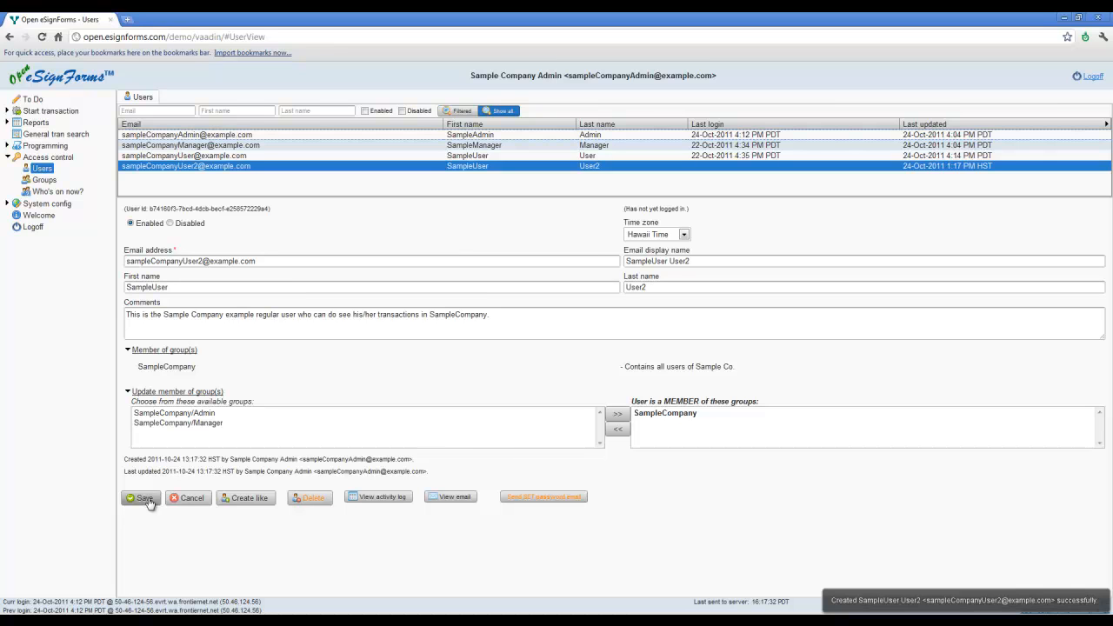
{"action": "mouse_move", "coordinate": [554, 475]}
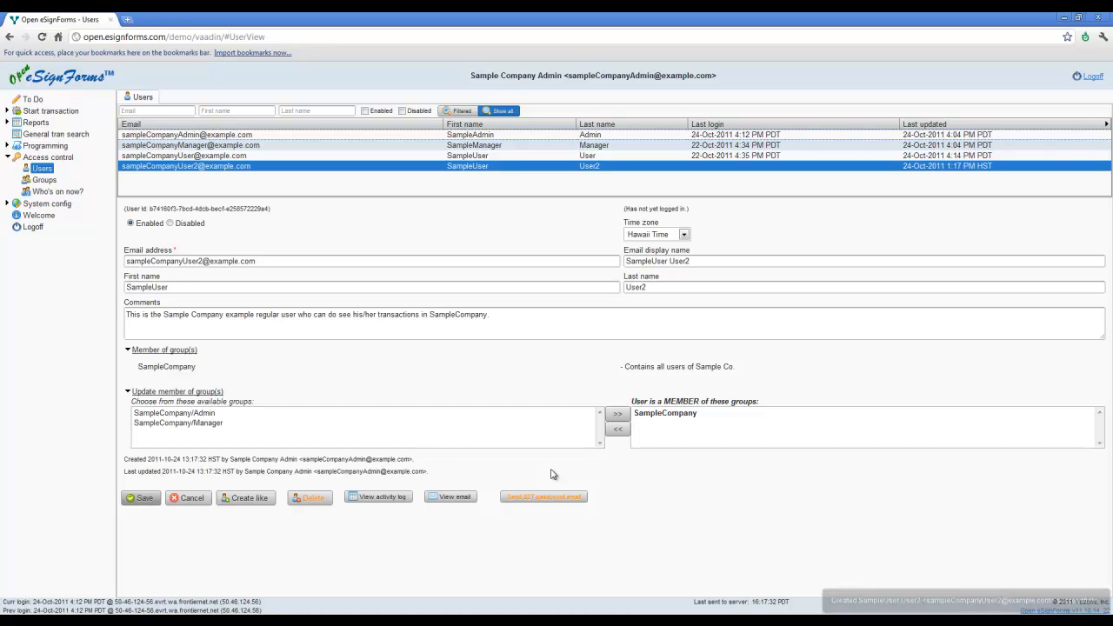
{"action": "mouse_move", "coordinate": [548, 501]}
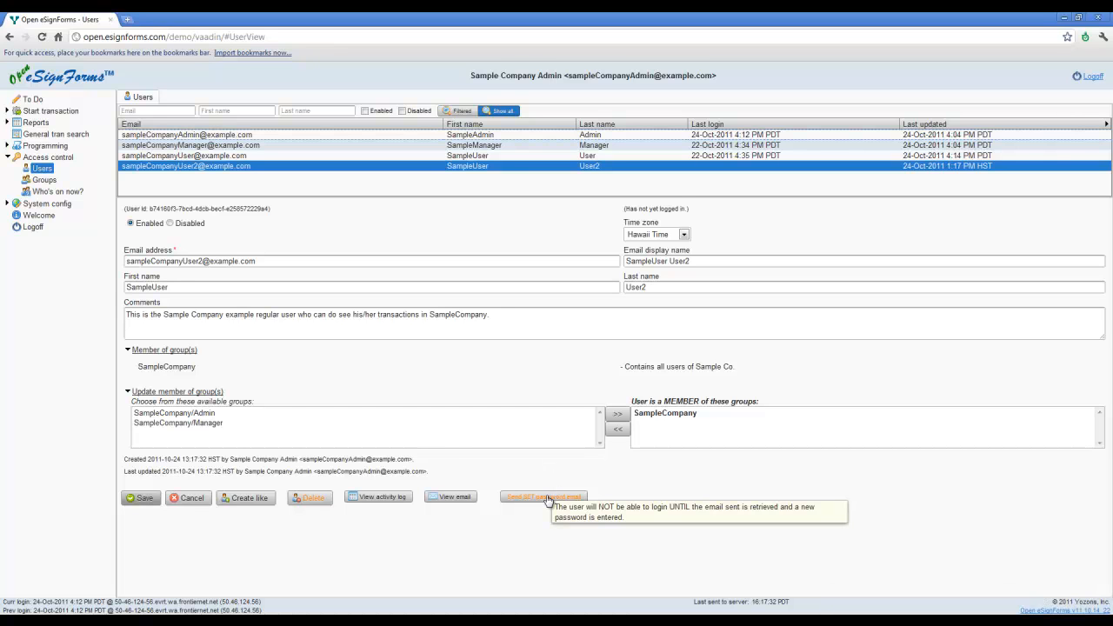
{"action": "left_click", "coordinate": [544, 497]}
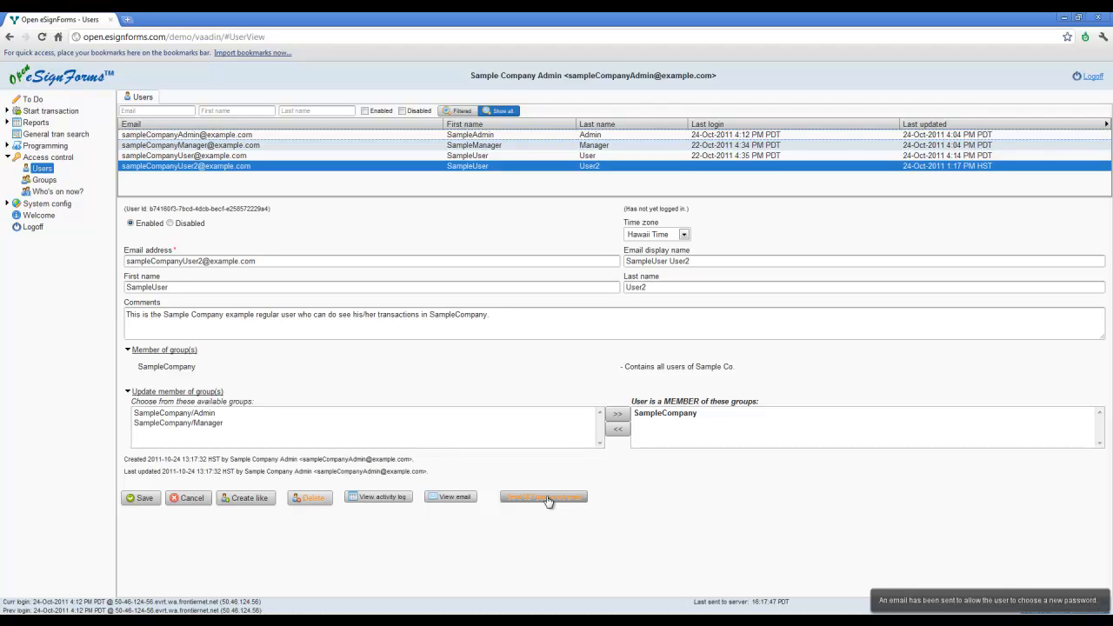